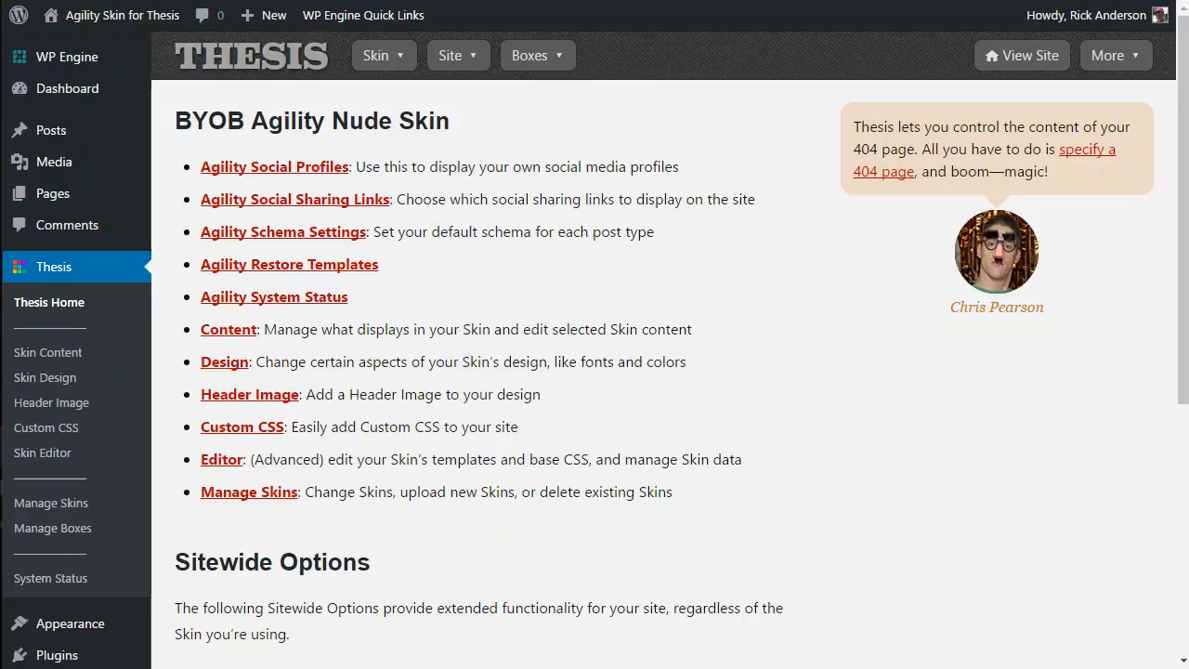
{"action": "mouse_move", "coordinate": [869, 434]}
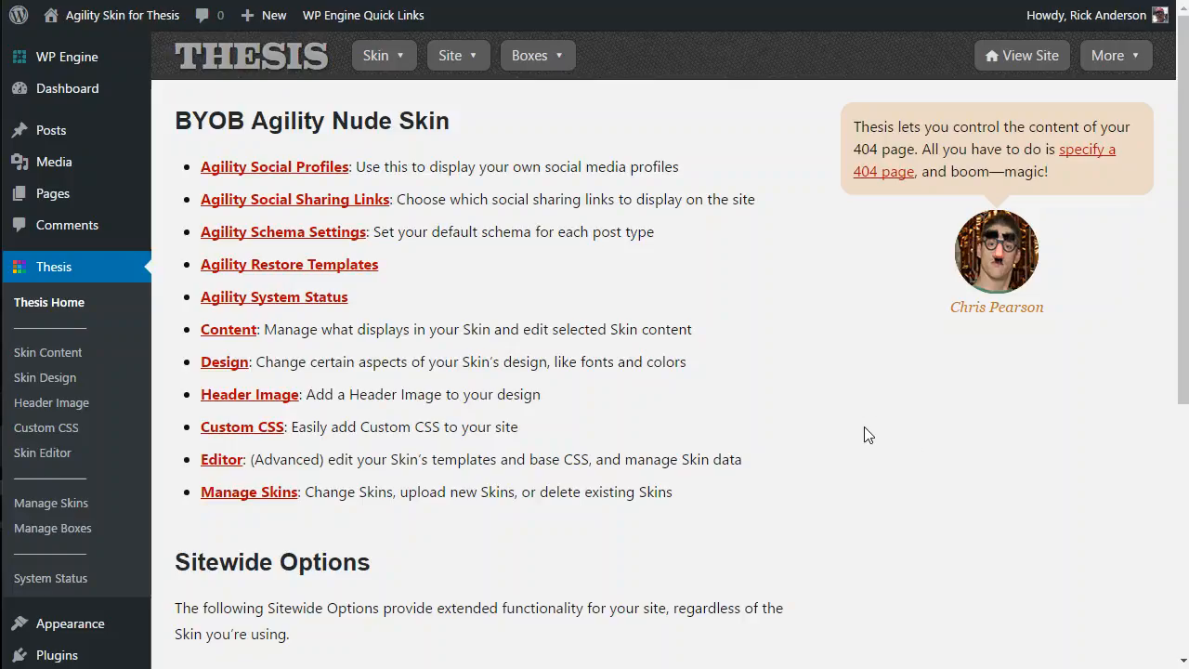
{"action": "mouse_move", "coordinate": [746, 399]}
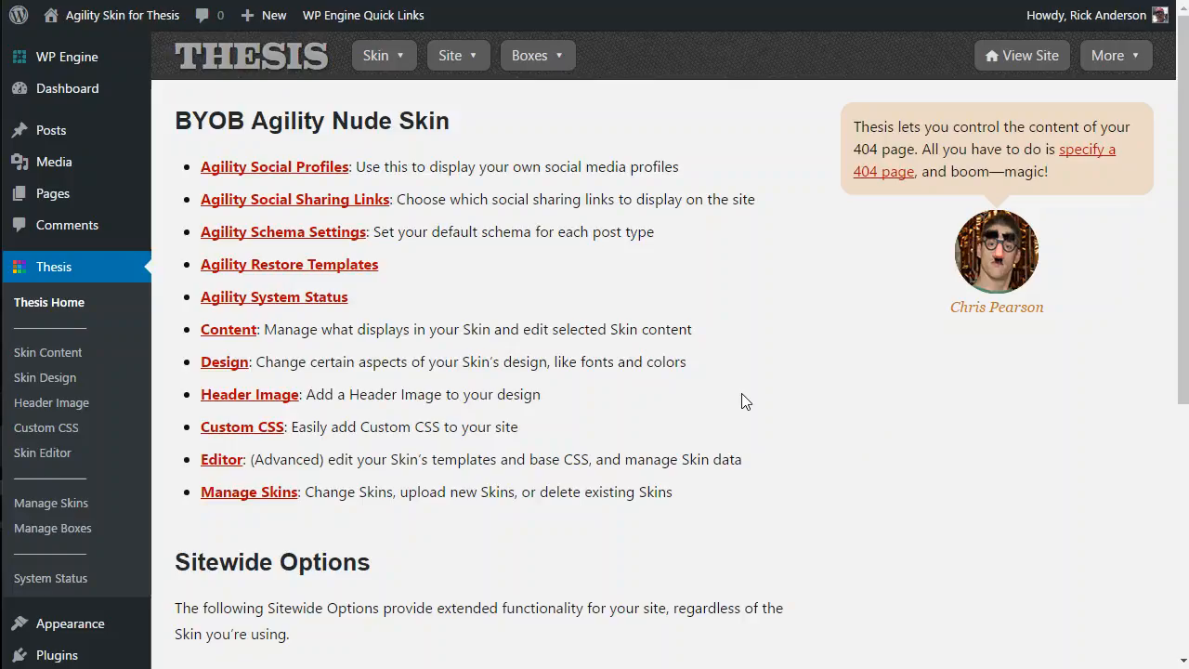
- Open the Skin menu in the Thesis top bar to list skin sections, including Editor
{"action": "left_click", "coordinate": [379, 55]}
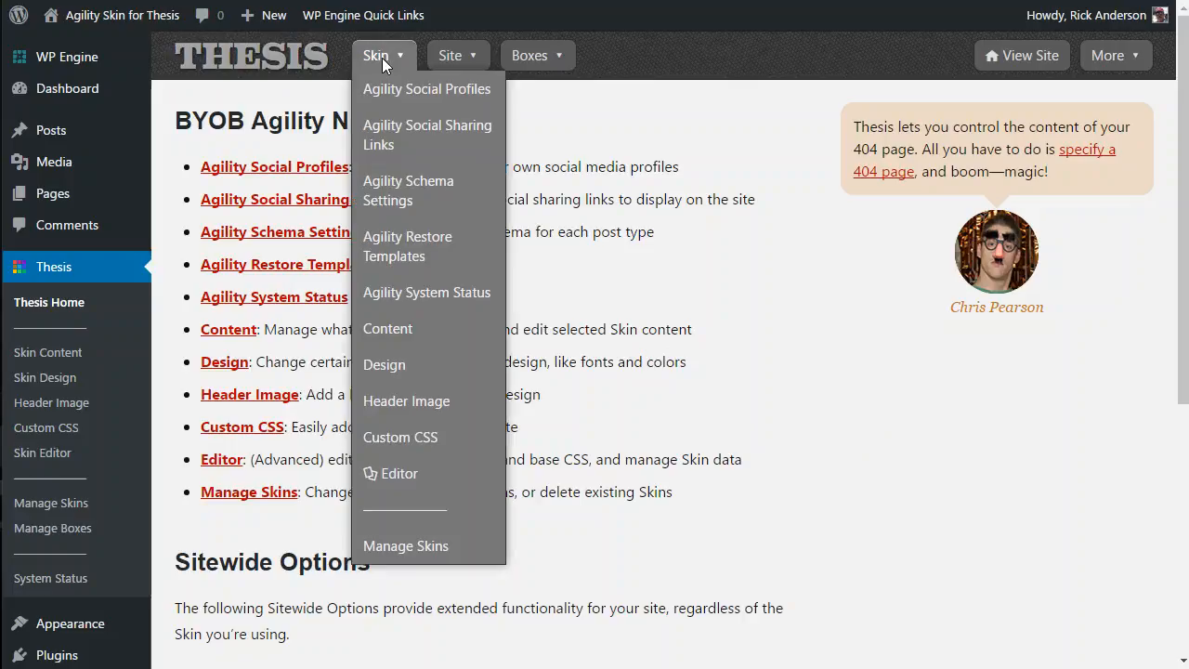
{"action": "mouse_move", "coordinate": [399, 473]}
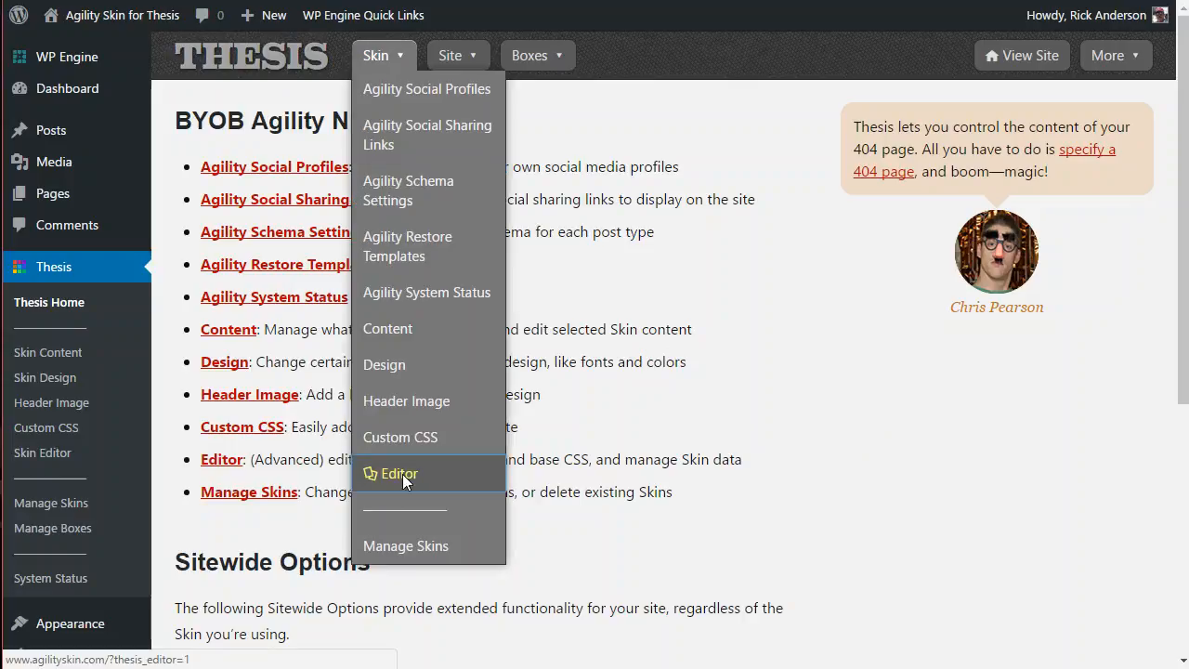
- Open the Home template in Skin Editor and expand Typical 2 Column Content Area's Column 2
{"action": "left_click", "coordinate": [396, 473]}
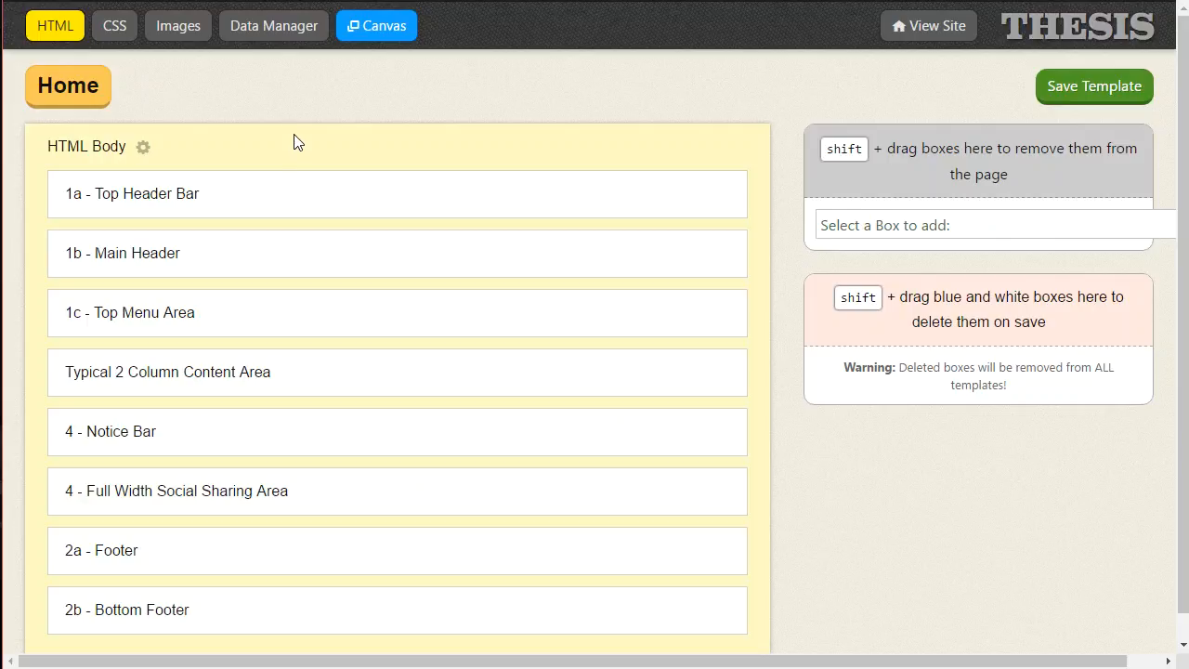
{"action": "mouse_move", "coordinate": [66, 86]}
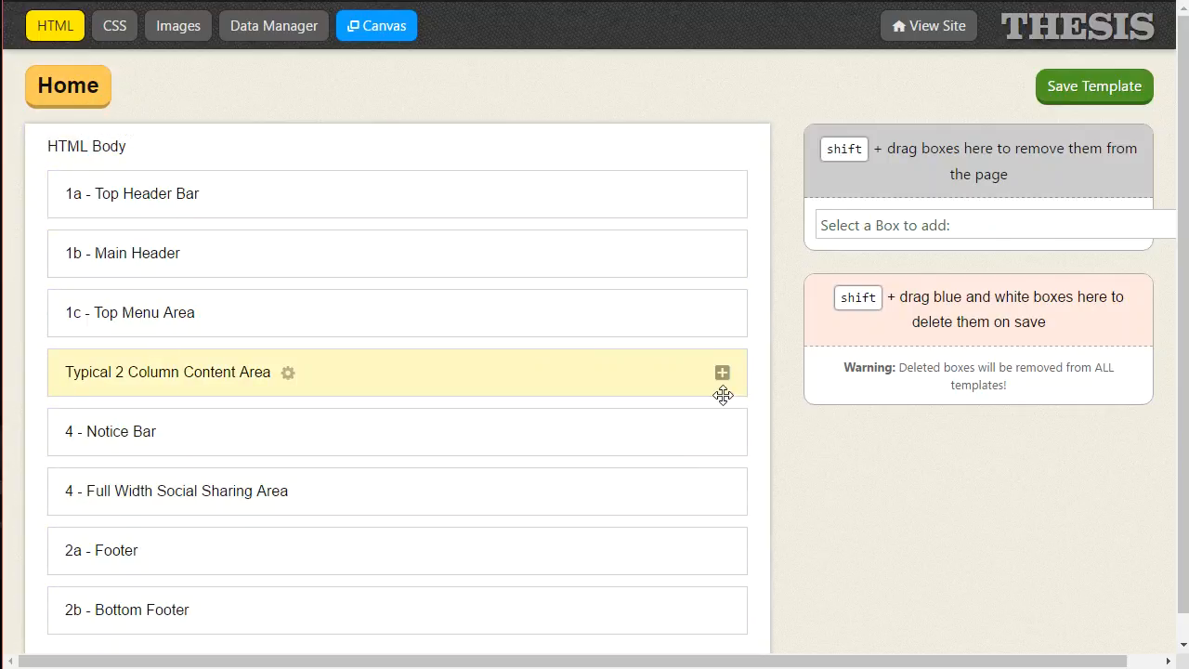
{"action": "mouse_move", "coordinate": [723, 374]}
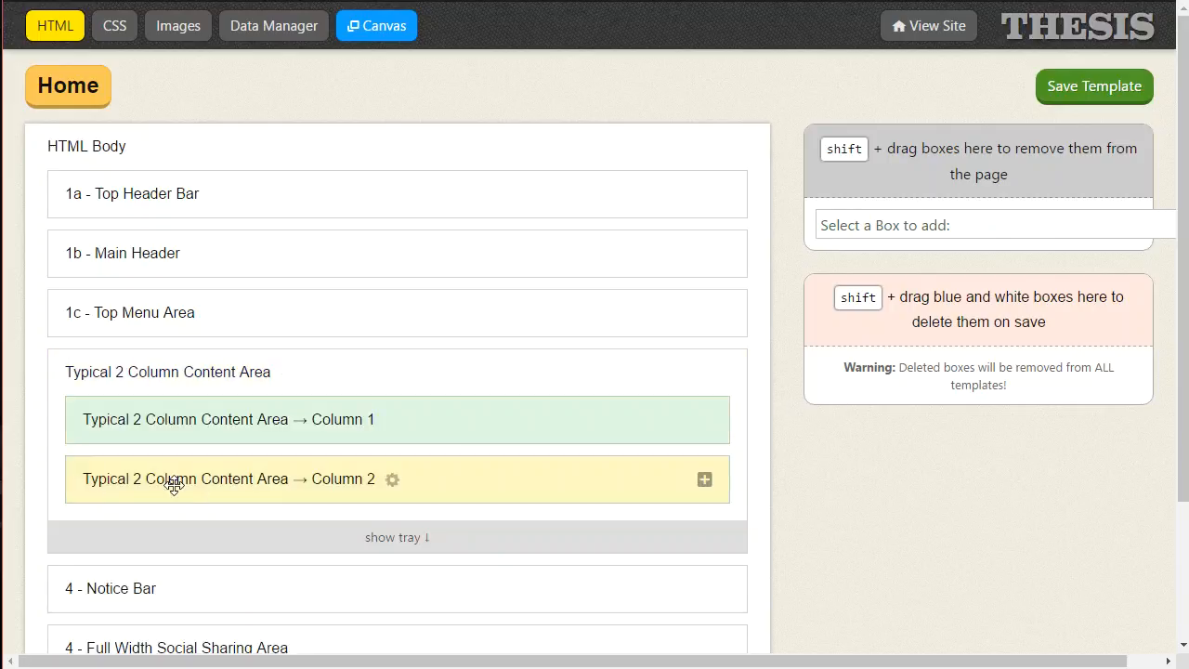
{"action": "mouse_move", "coordinate": [704, 480]}
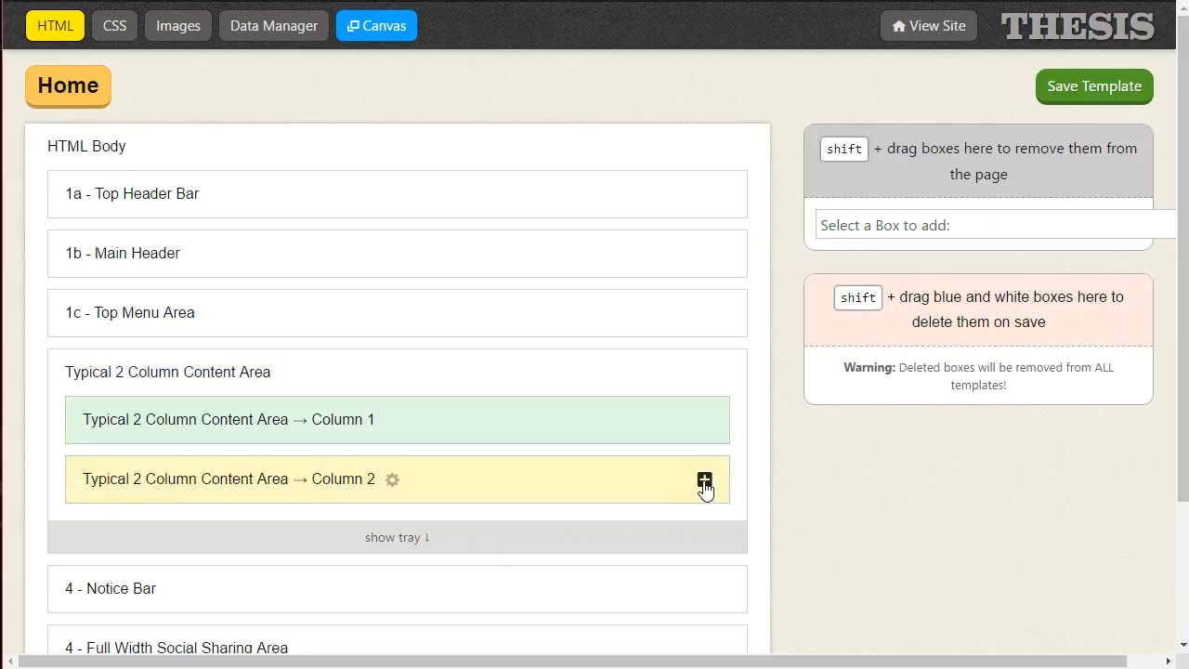
{"action": "left_click", "coordinate": [704, 480]}
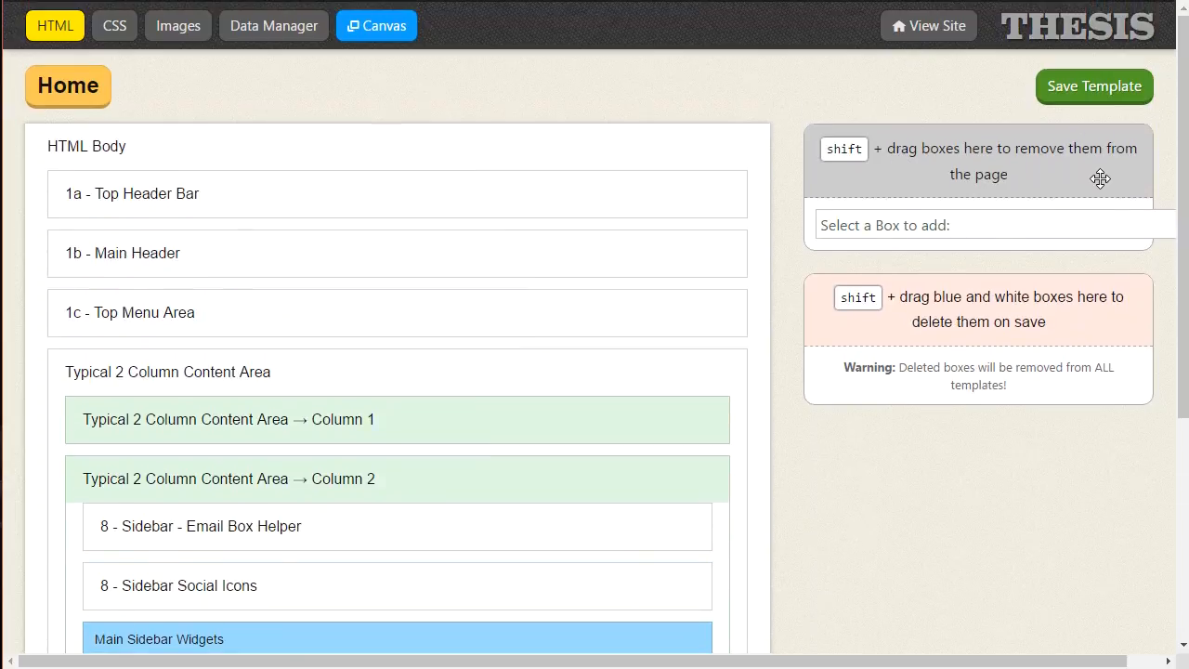
{"action": "mouse_move", "coordinate": [1003, 230]}
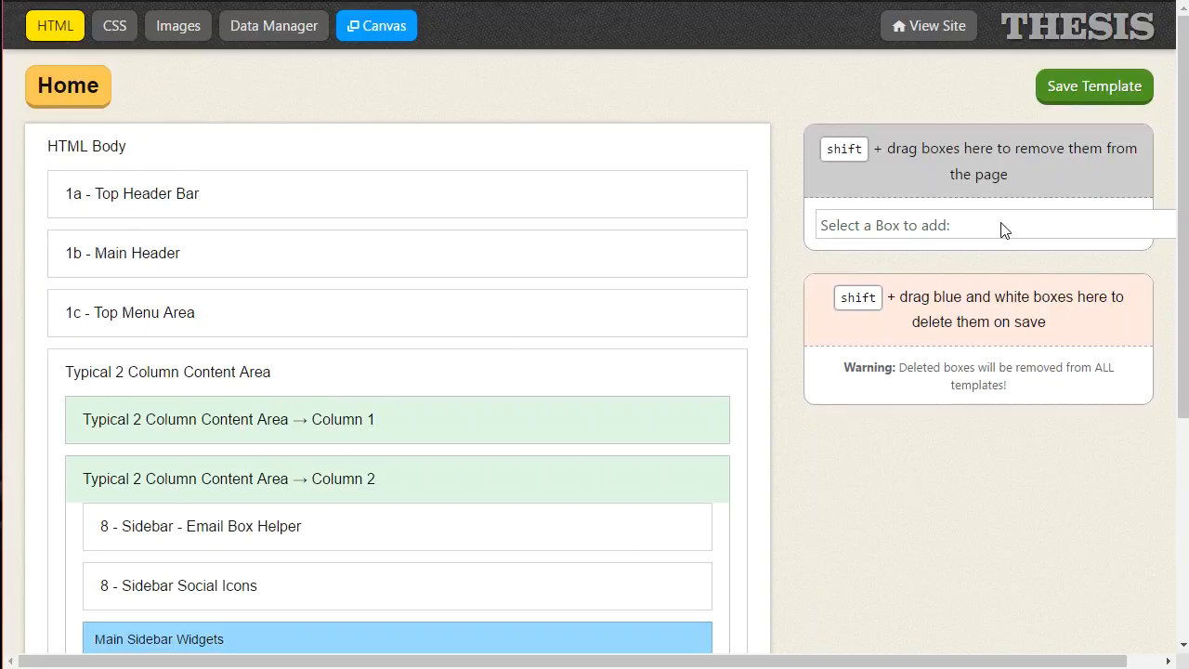
- Choose Agility Social Sharing Links from the 'Select a Box to add' dropdown
{"action": "left_click", "coordinate": [985, 224]}
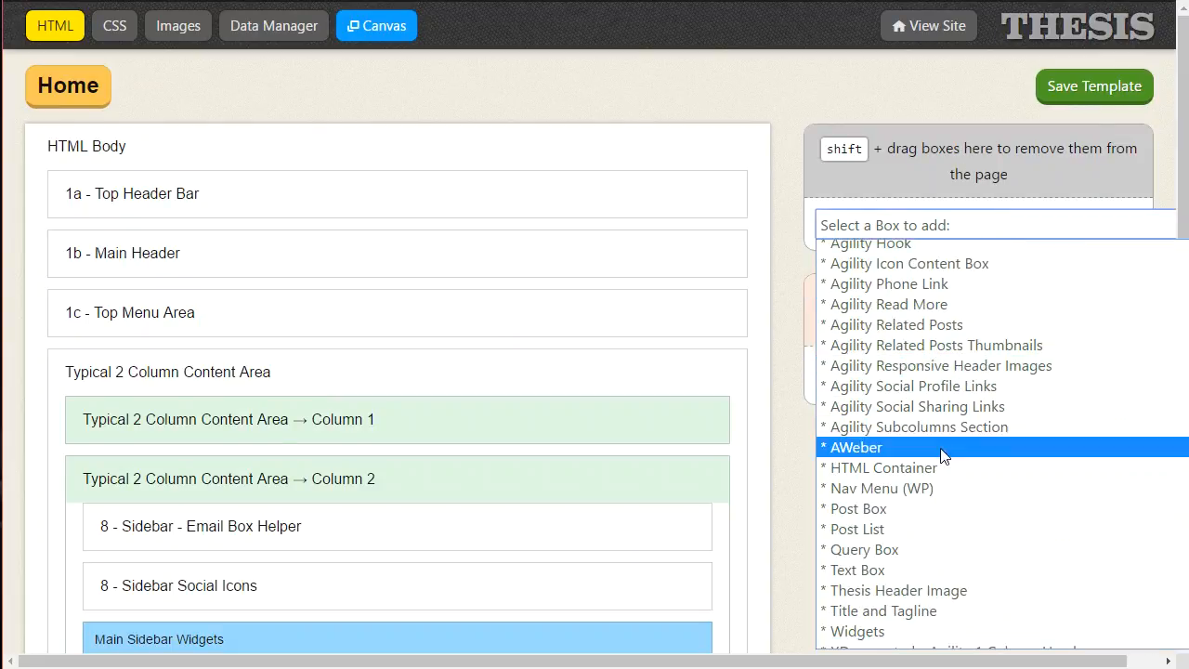
{"action": "mouse_move", "coordinate": [971, 416]}
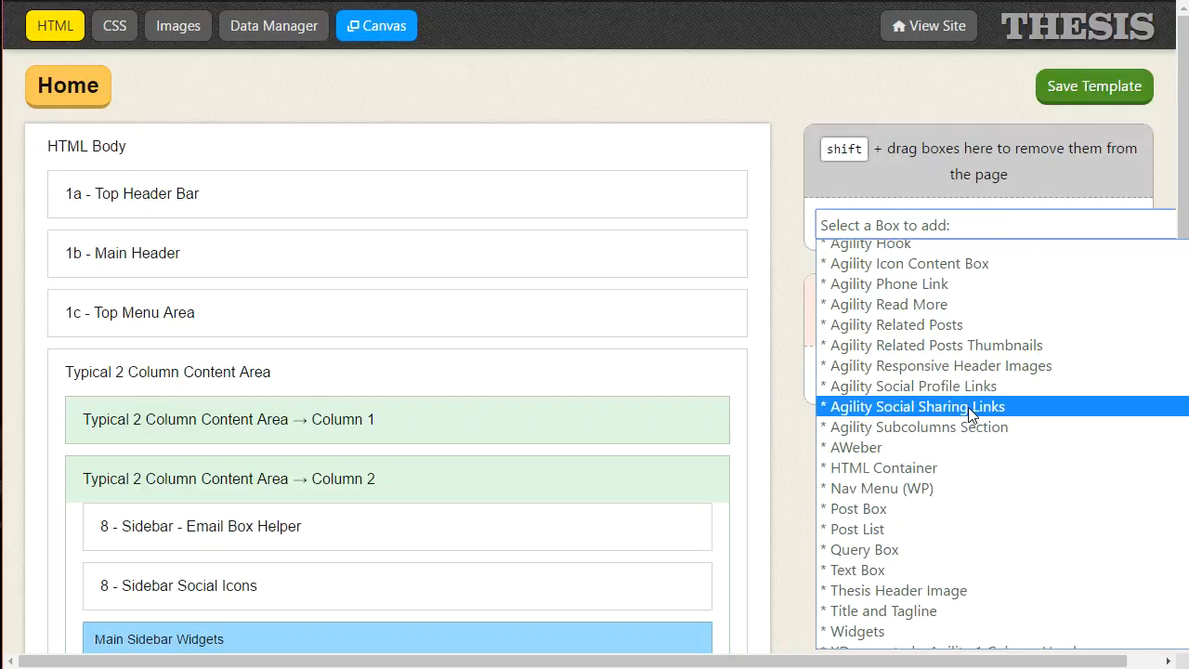
{"action": "mouse_move", "coordinate": [983, 394]}
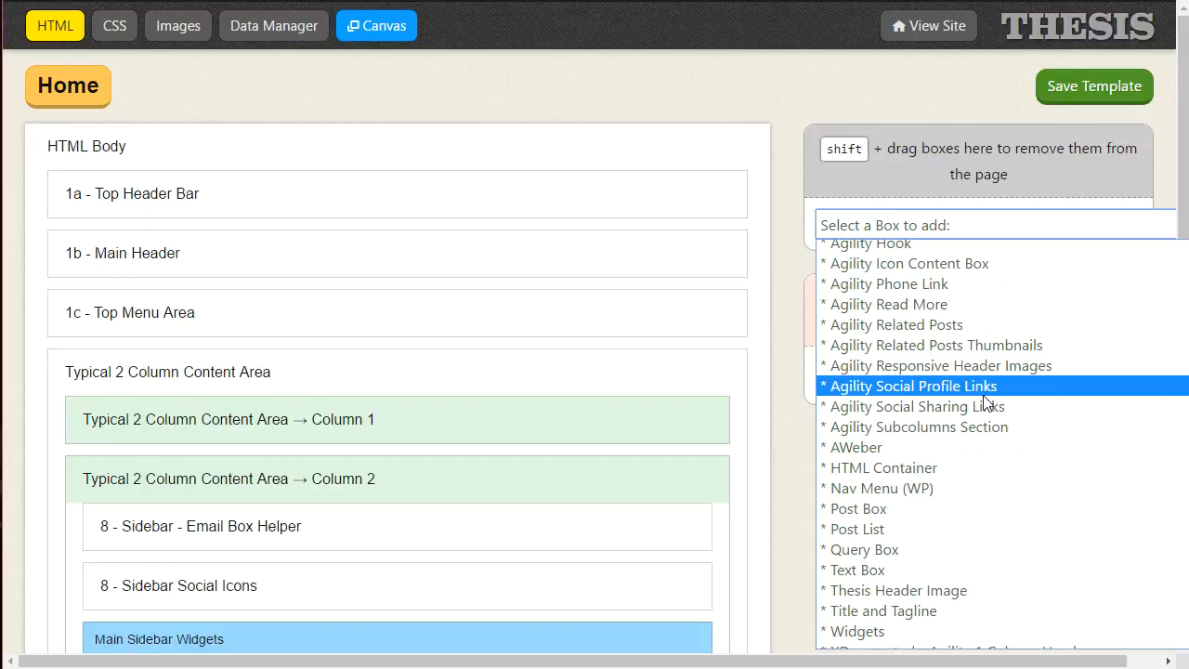
{"action": "mouse_move", "coordinate": [991, 412]}
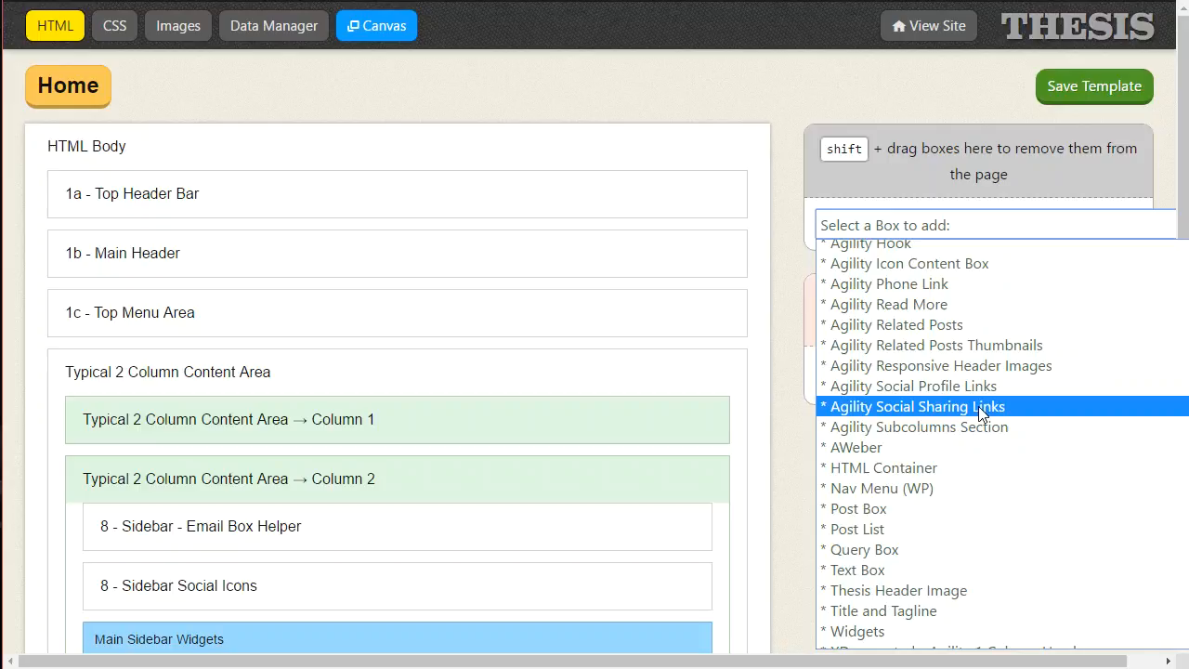
{"action": "mouse_move", "coordinate": [975, 416]}
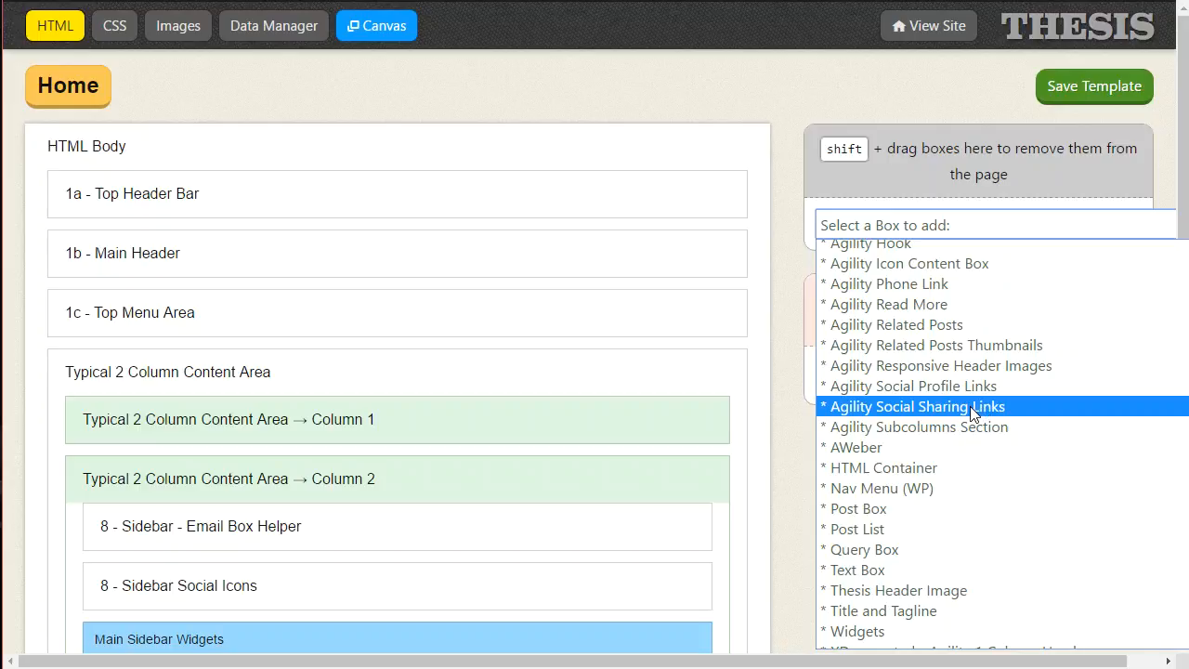
{"action": "left_click", "coordinate": [914, 406]}
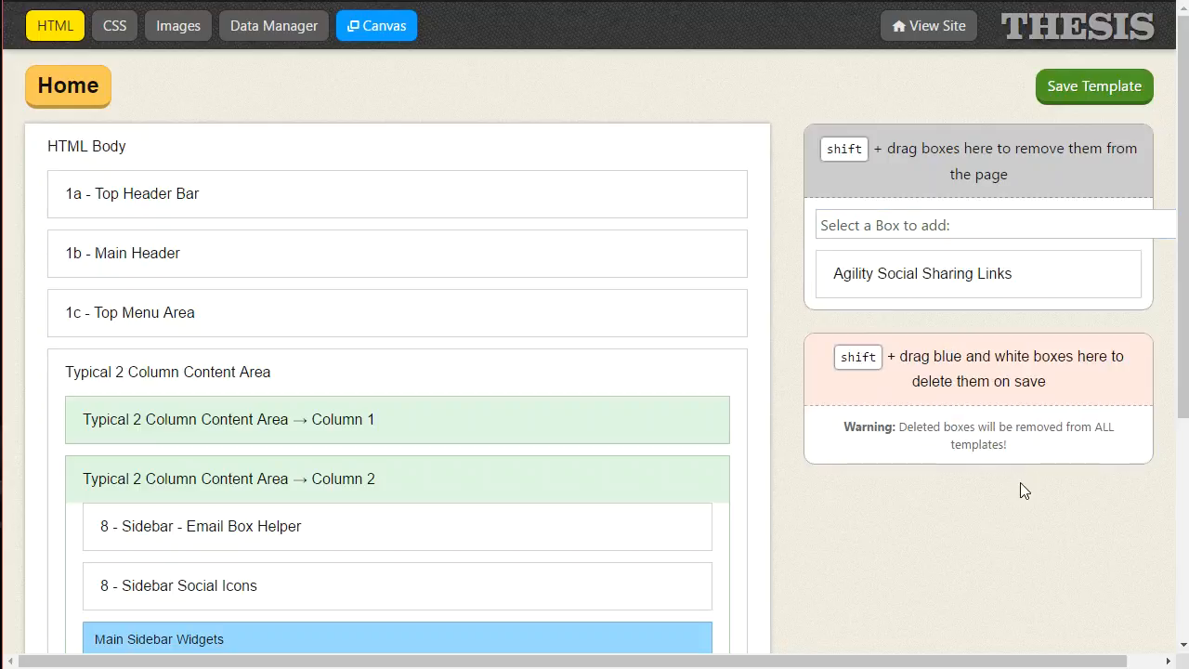
{"action": "mouse_move", "coordinate": [933, 374]}
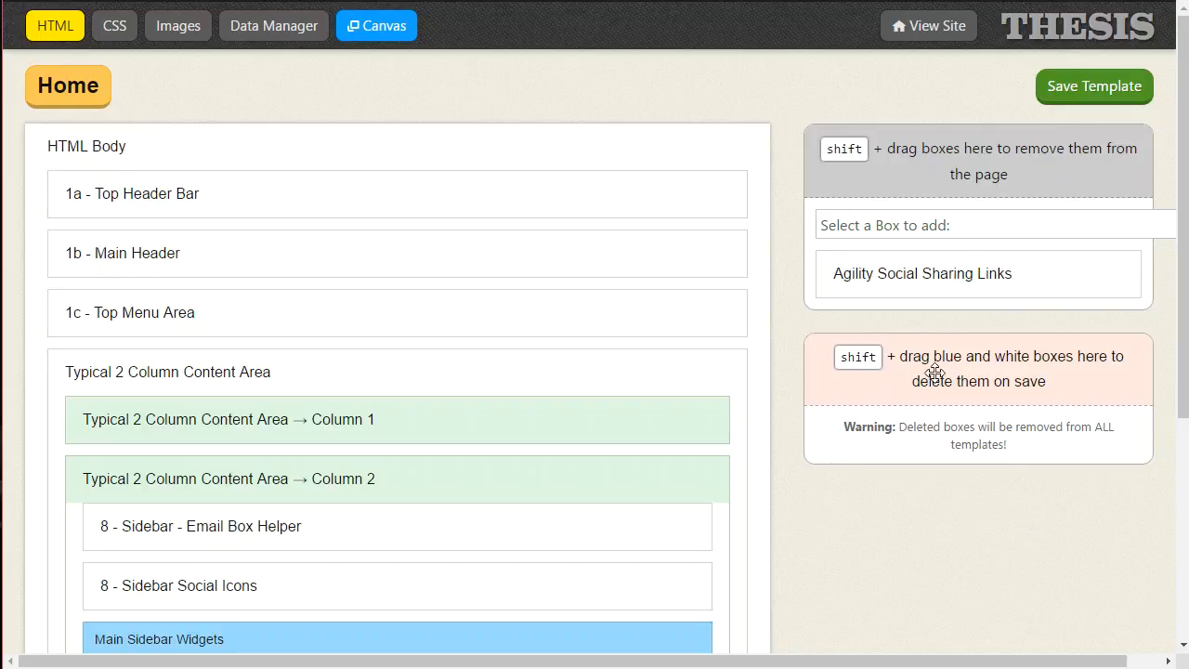
- Rename the new box 'Sidebar Social Sharing Links', give it Monochrome buttons, and add it
{"action": "left_click", "coordinate": [922, 273]}
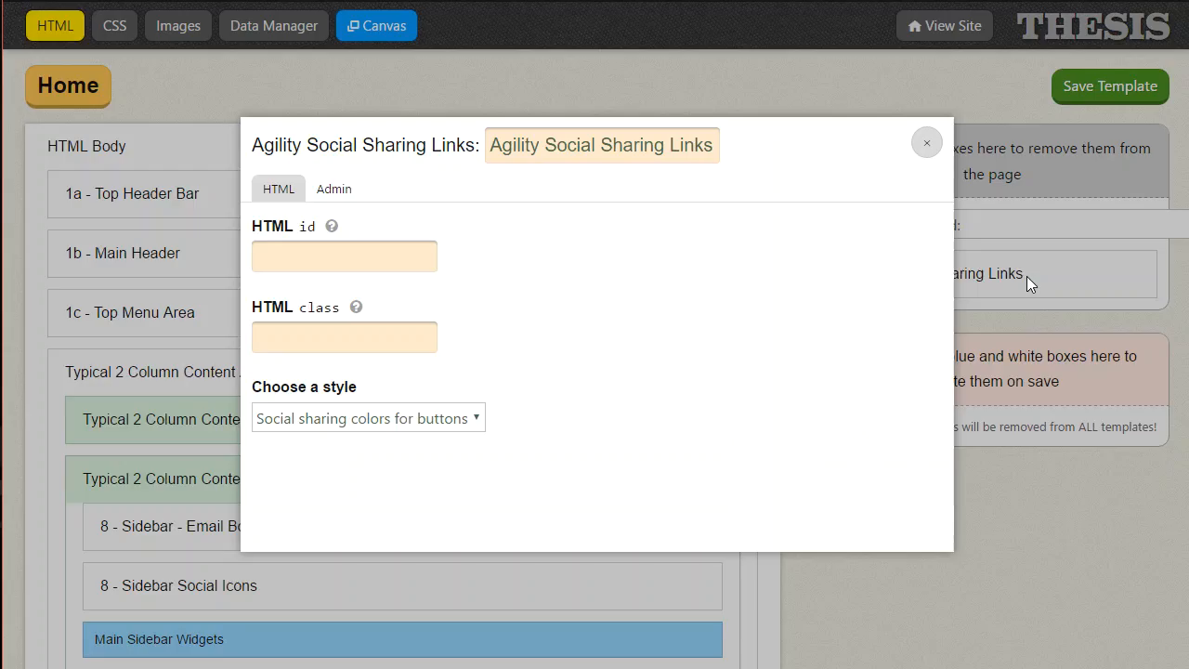
{"action": "triple_click", "coordinate": [601, 145]}
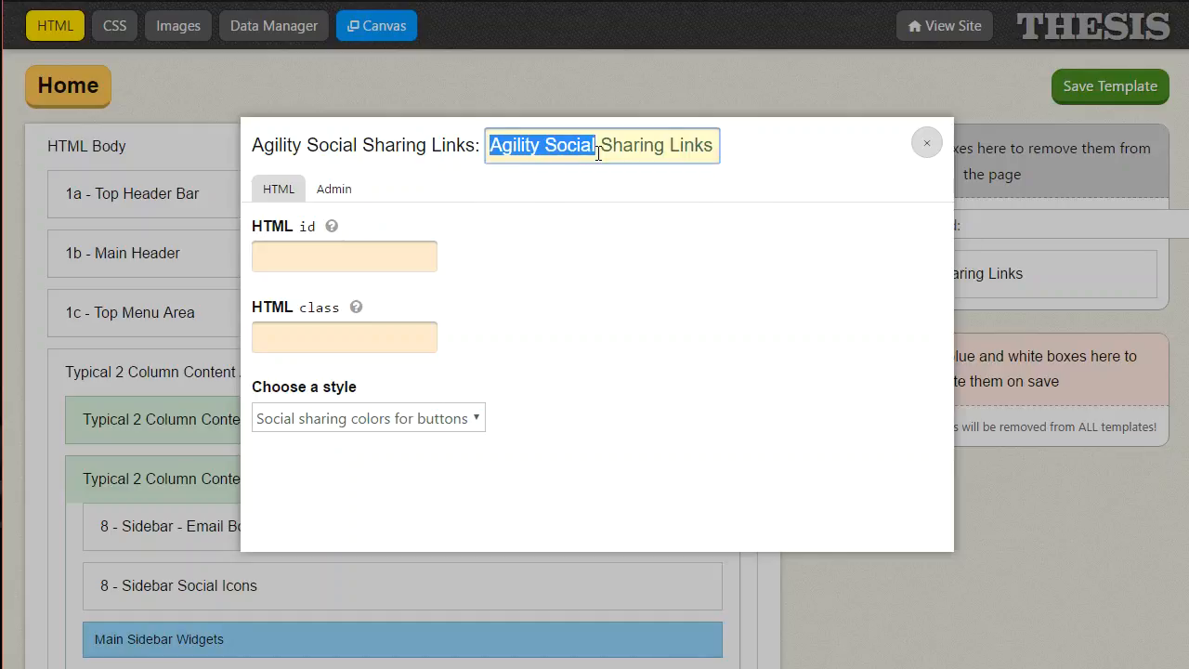
{"action": "double_click", "coordinate": [514, 145]}
{"action": "type", "text": "Sidebar"}
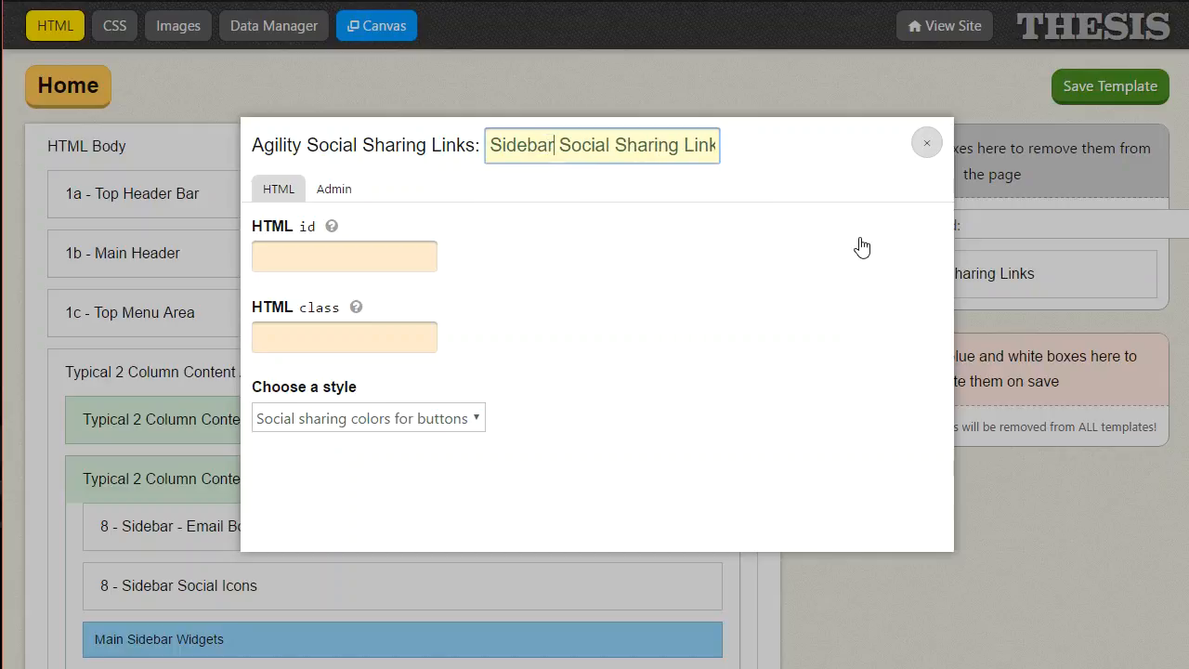
{"action": "left_click", "coordinate": [366, 418]}
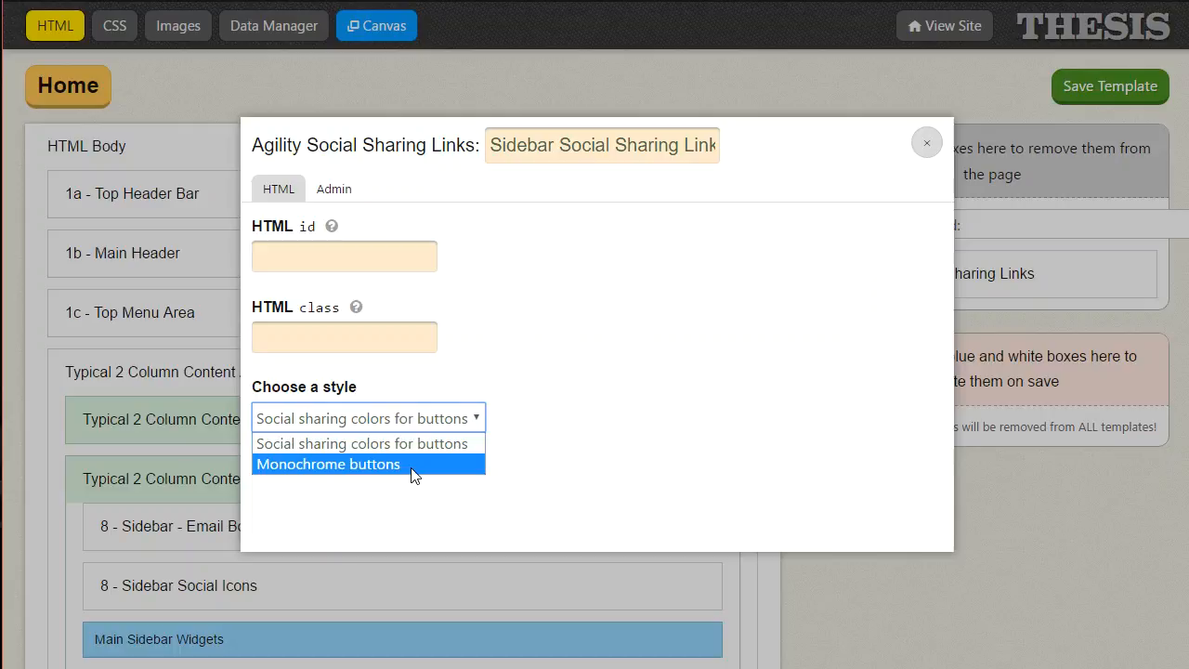
{"action": "mouse_move", "coordinate": [390, 472]}
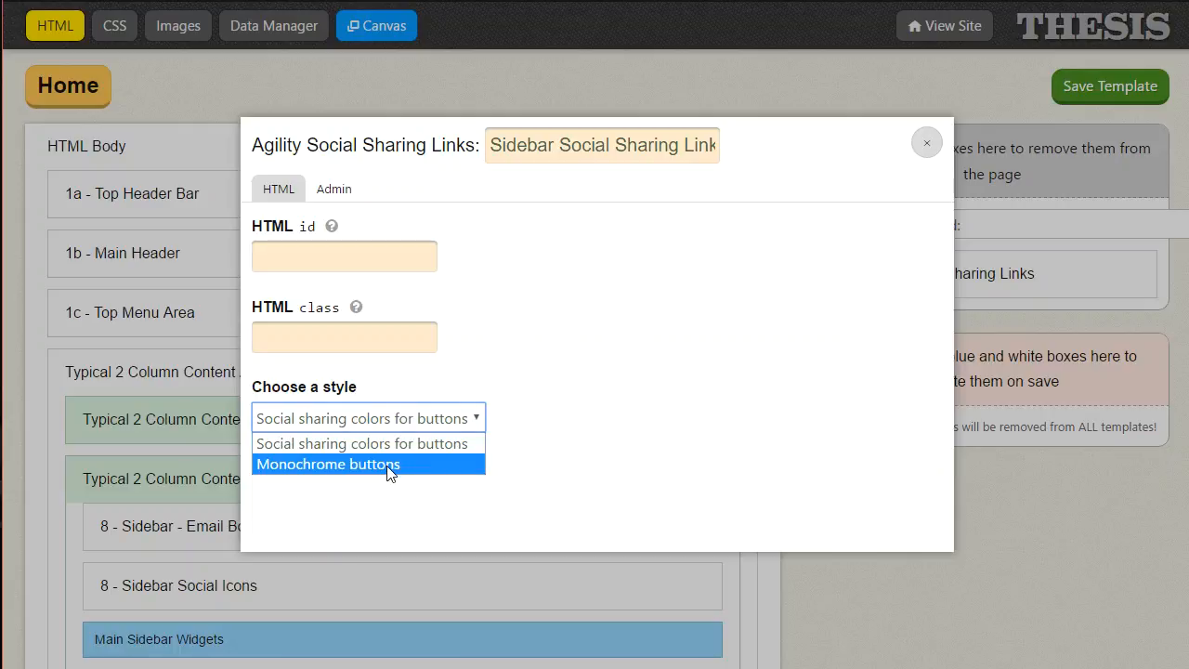
{"action": "left_click", "coordinate": [328, 463]}
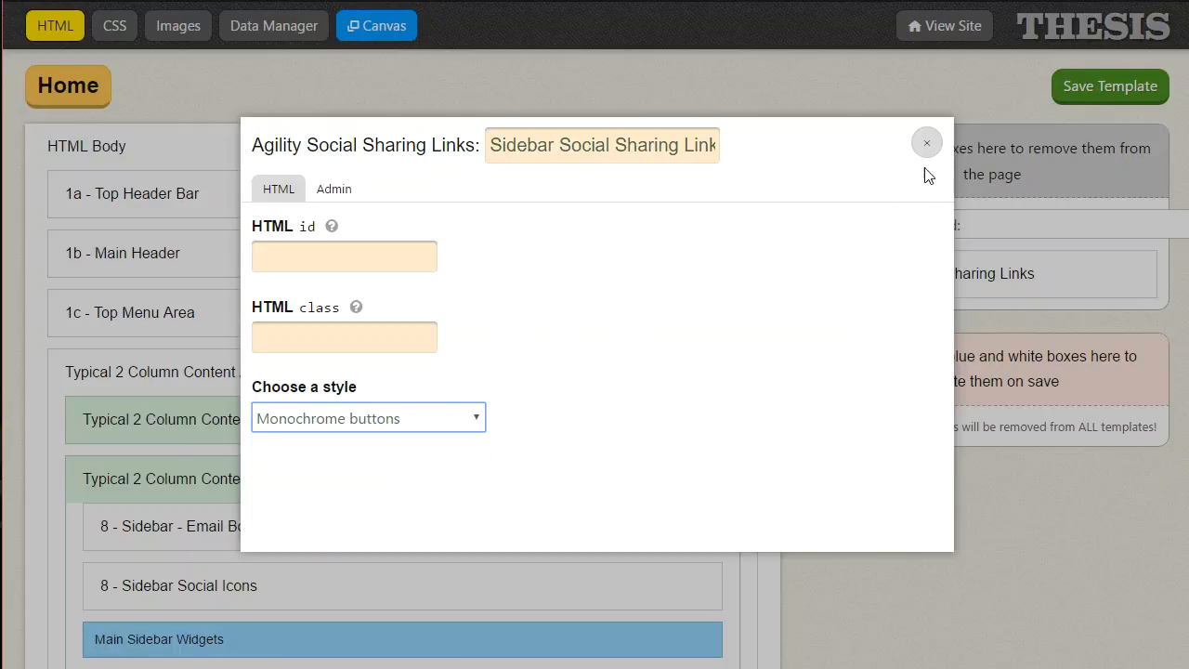
{"action": "left_click", "coordinate": [927, 142]}
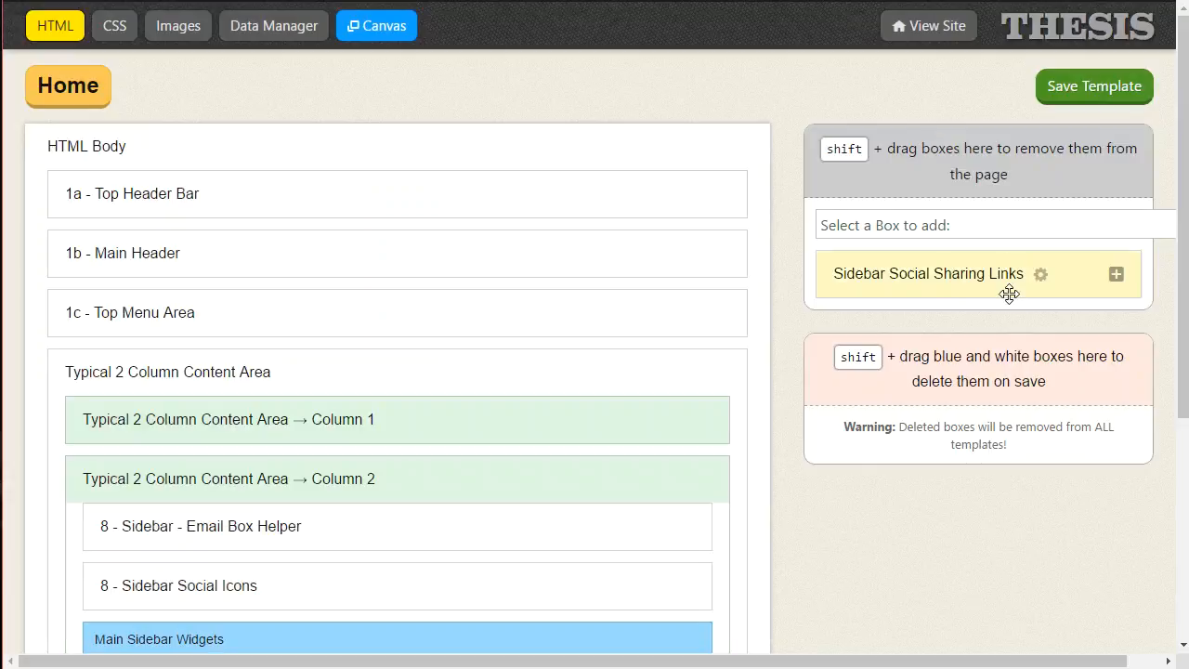
{"action": "mouse_move", "coordinate": [938, 272]}
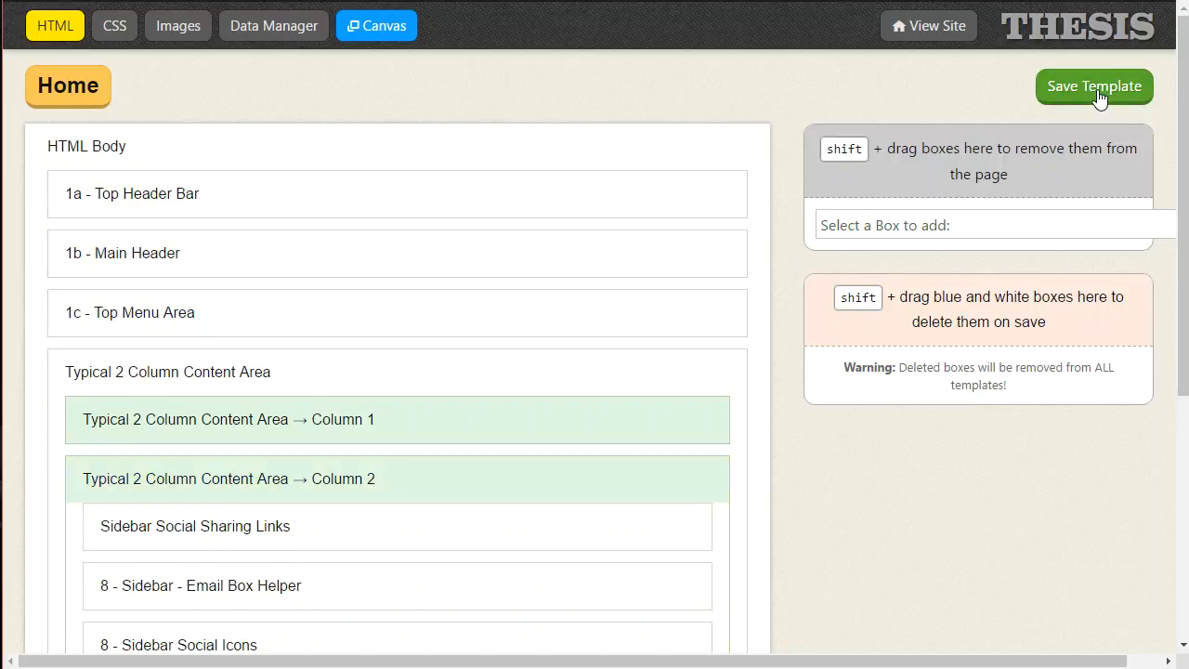
- Save the Home template with the sharing box first in Column 2, above Email Box Helper
{"action": "left_click", "coordinate": [1094, 86]}
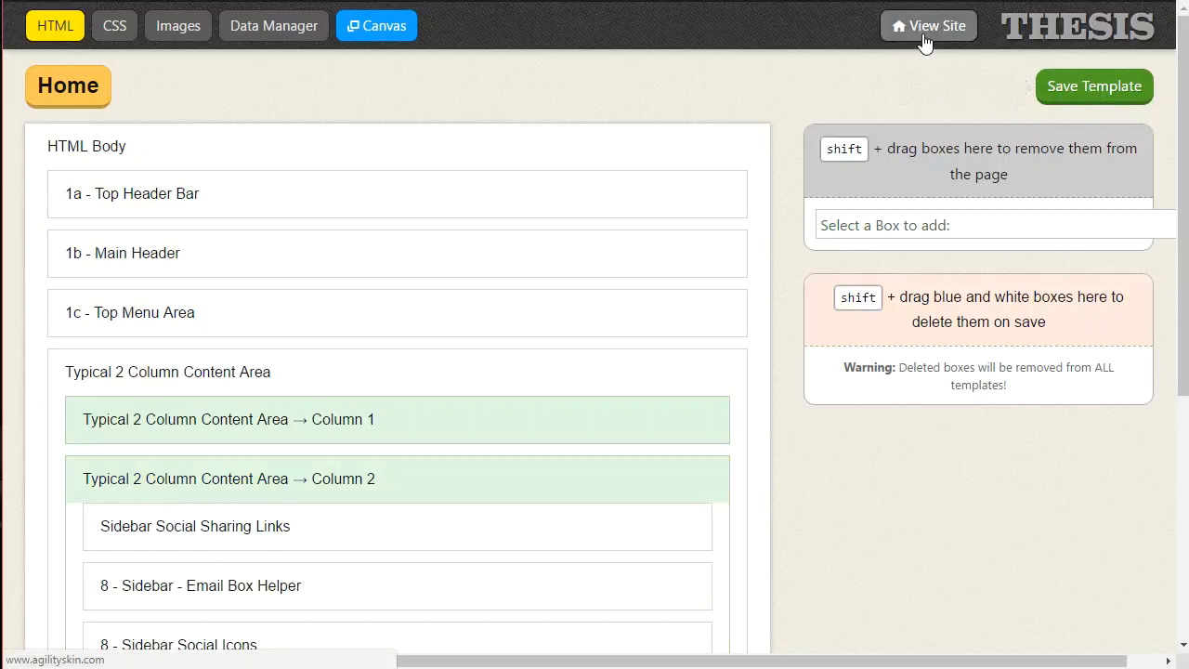
- Open the live site's News page and scroll to the monochrome sharing buttons atop the sidebar
{"action": "left_click", "coordinate": [929, 25]}
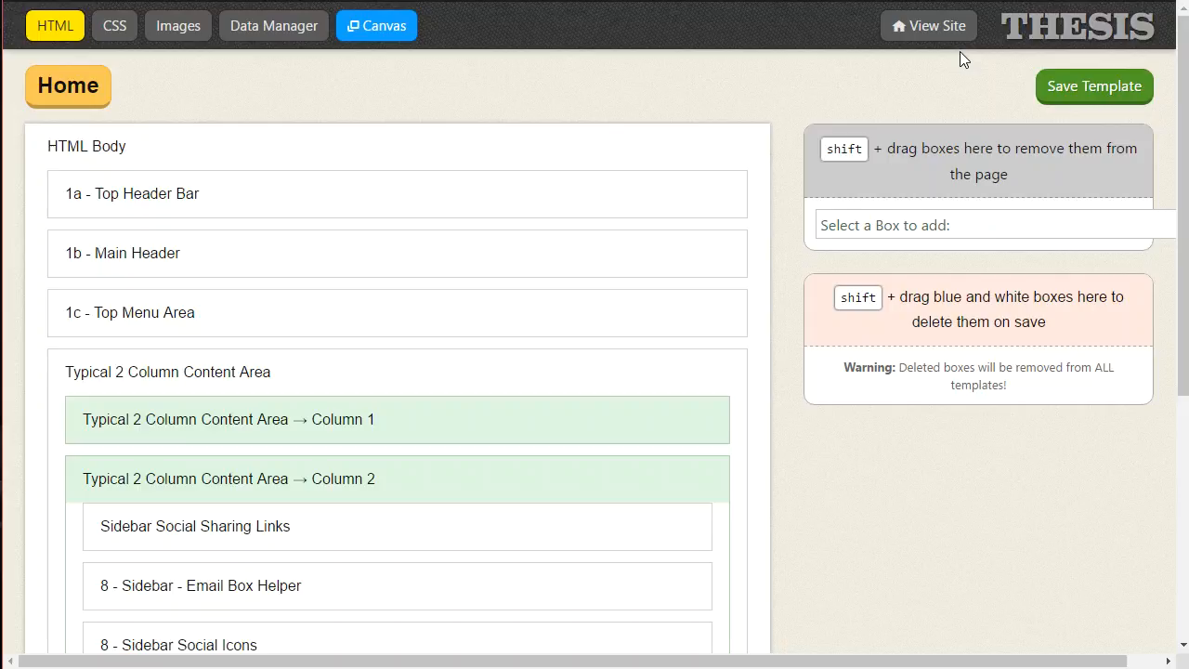
{"action": "mouse_move", "coordinate": [935, 30]}
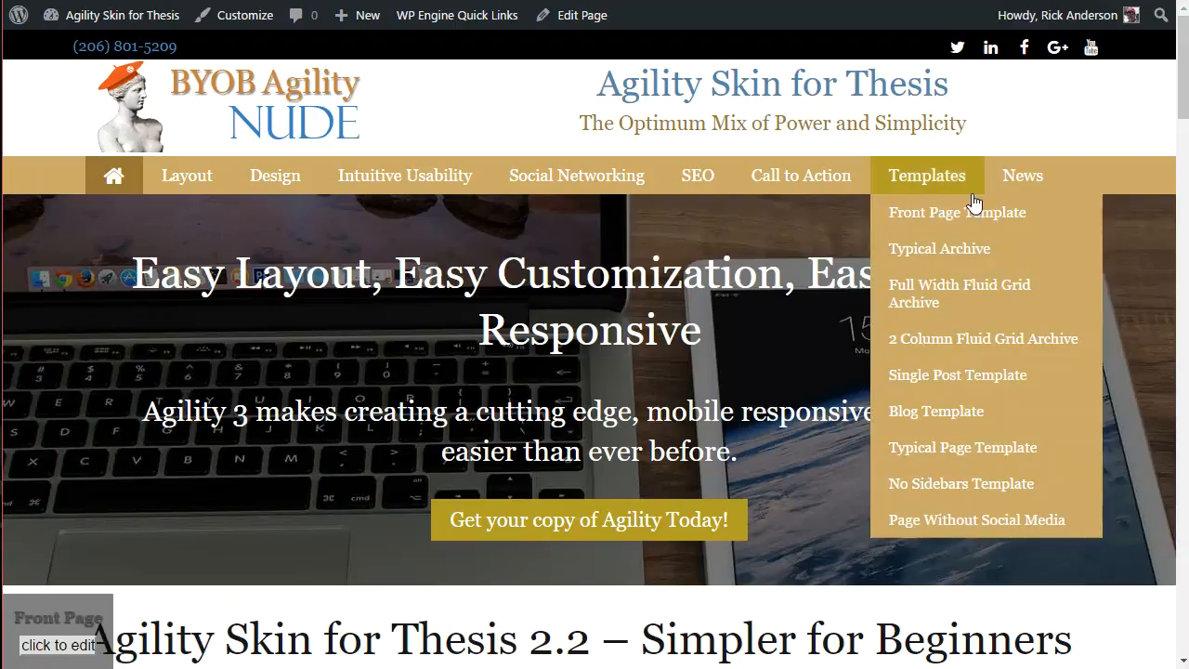
{"action": "left_click", "coordinate": [1022, 175]}
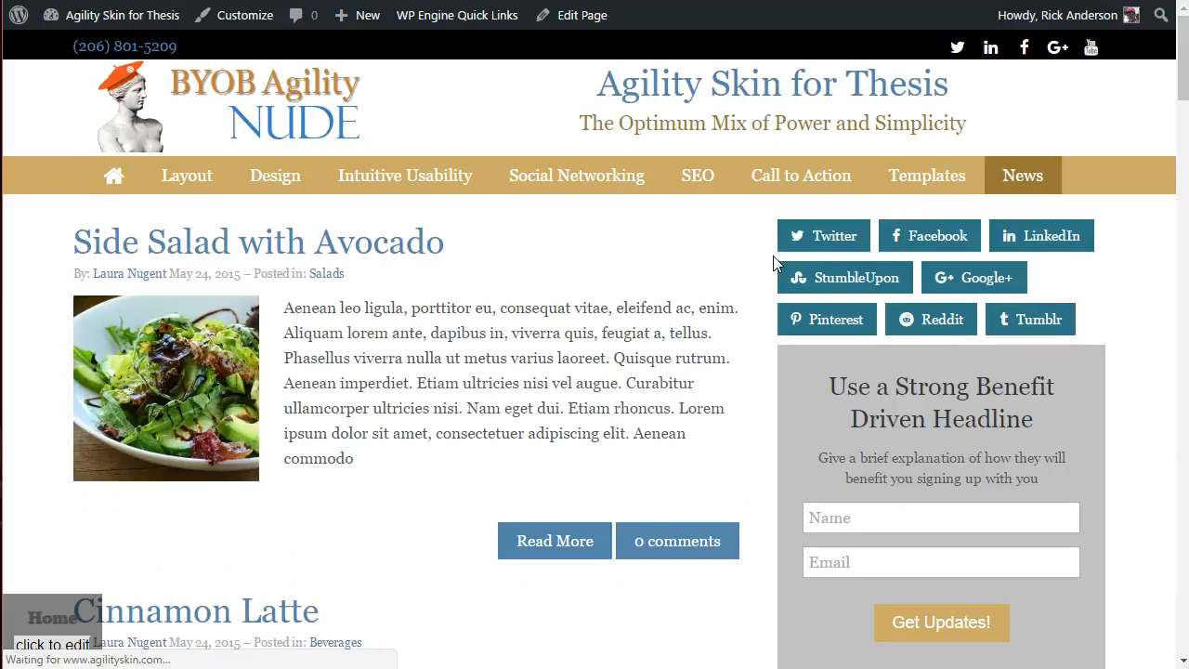
{"action": "mouse_move", "coordinate": [1040, 320]}
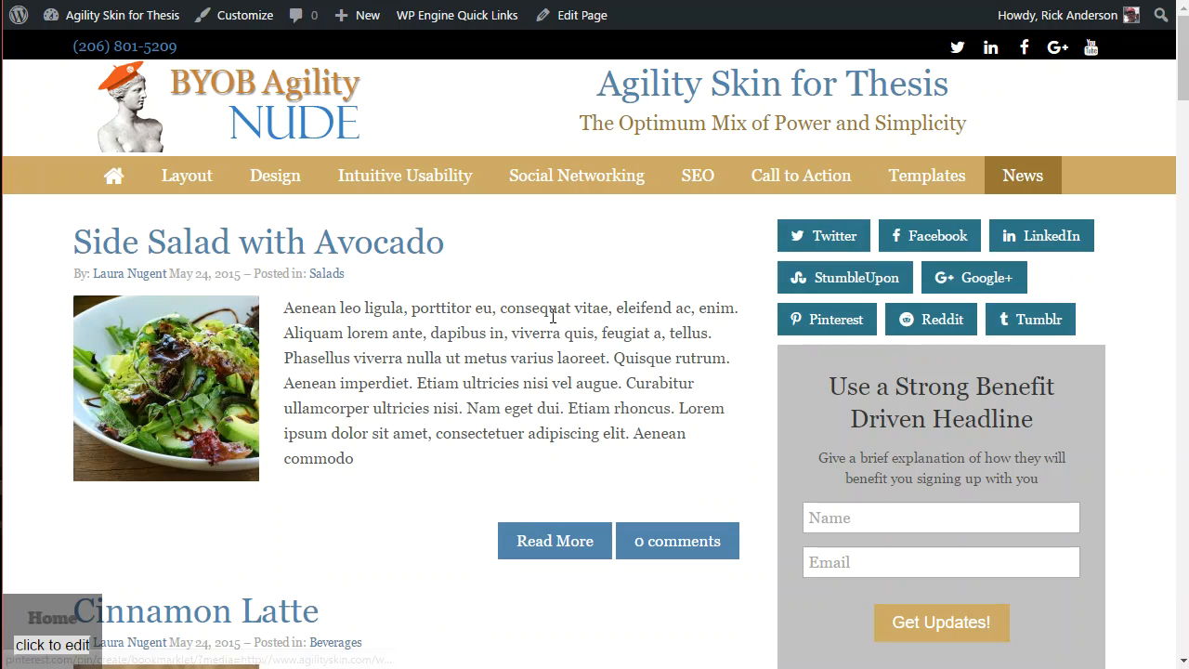
{"action": "scroll", "scroll_direction": "down", "scroll_amount": 3}
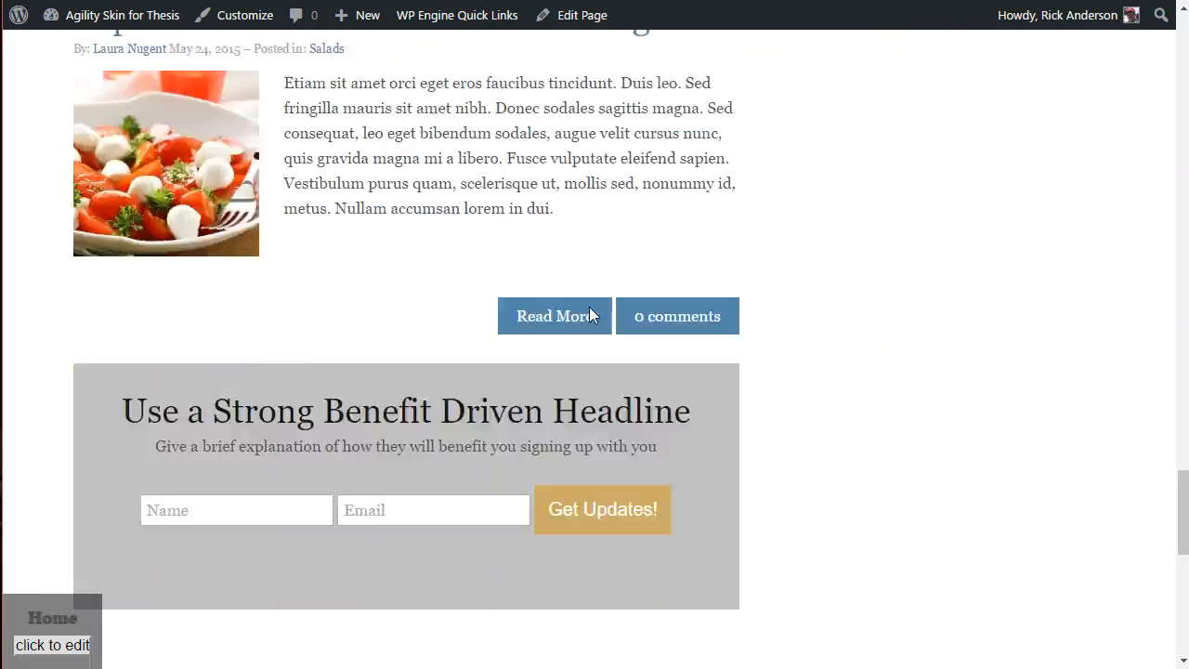
{"action": "scroll", "scroll_direction": "down", "scroll_amount": 3}
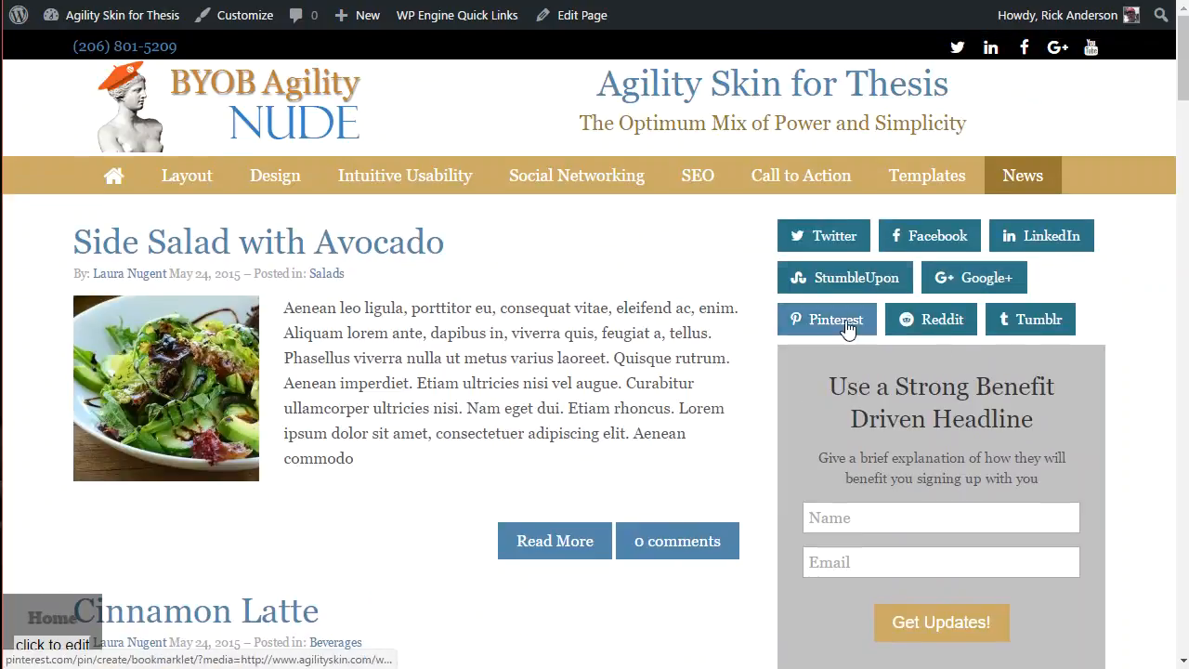
{"action": "mouse_move", "coordinate": [1169, 257]}
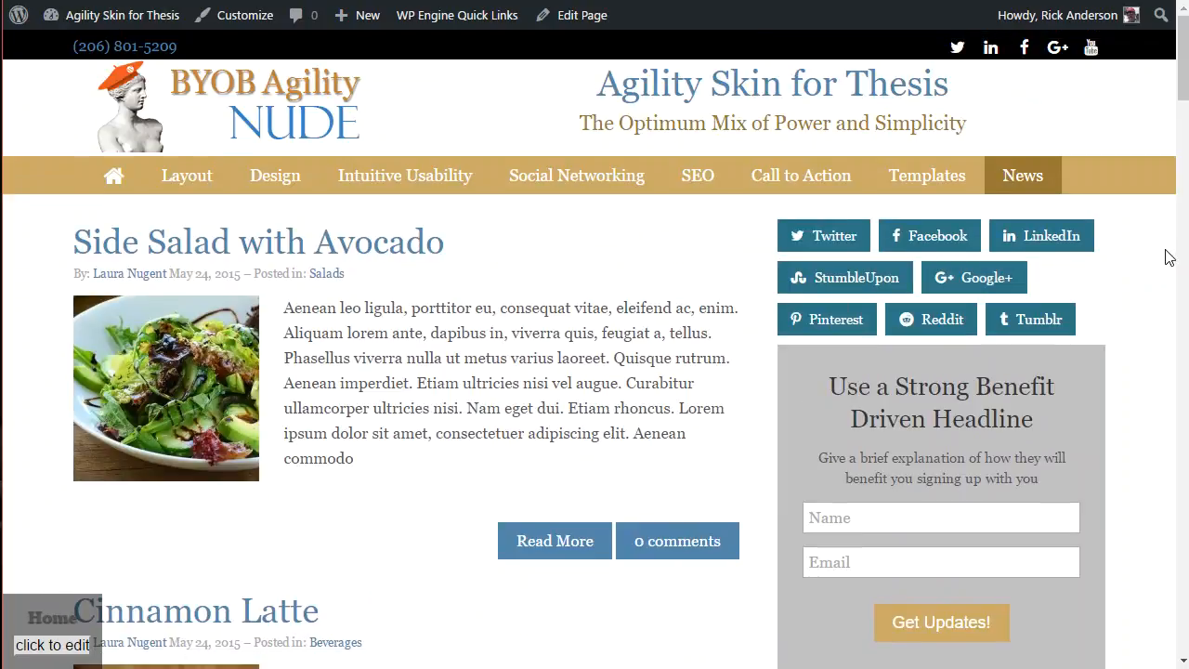
{"action": "mouse_move", "coordinate": [1165, 259]}
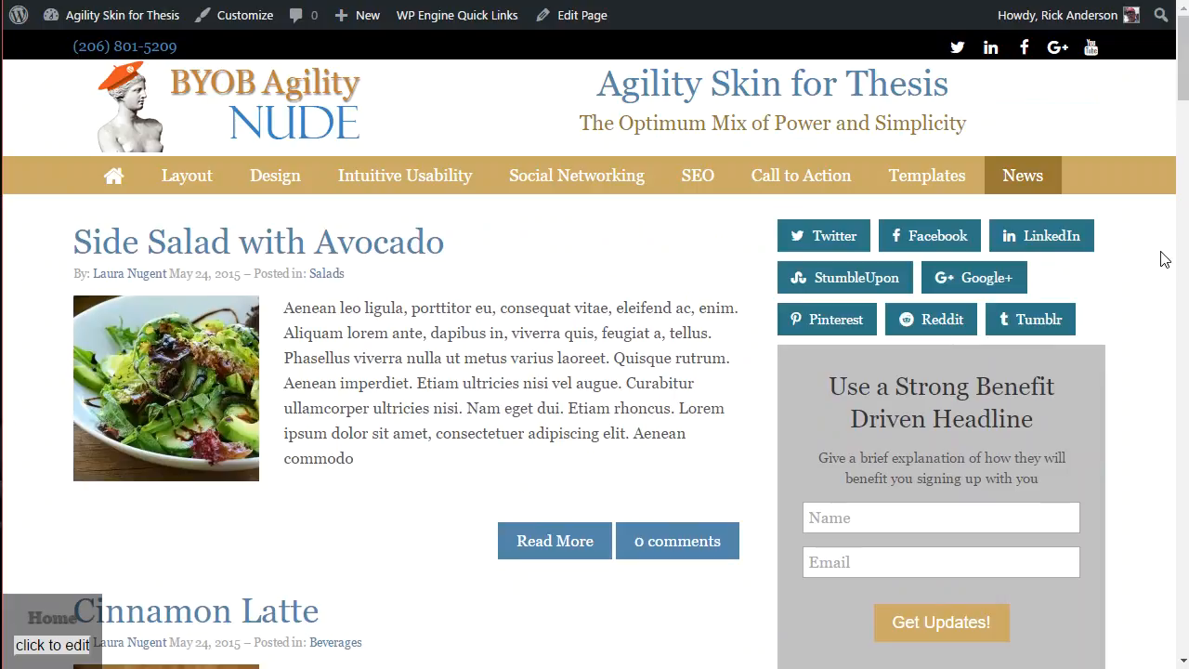
{"action": "mouse_move", "coordinate": [1043, 245]}
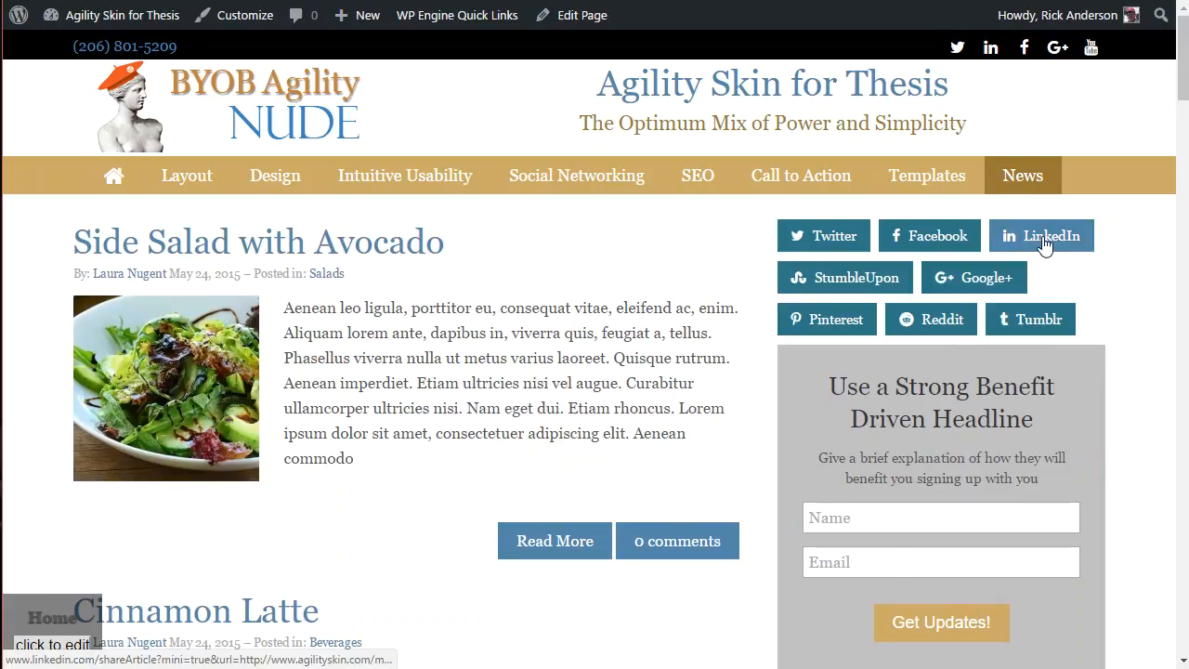
- Return to the WordPress Dashboard and open Thesis Skin Design at its Font Style Options
{"action": "left_click", "coordinate": [124, 15]}
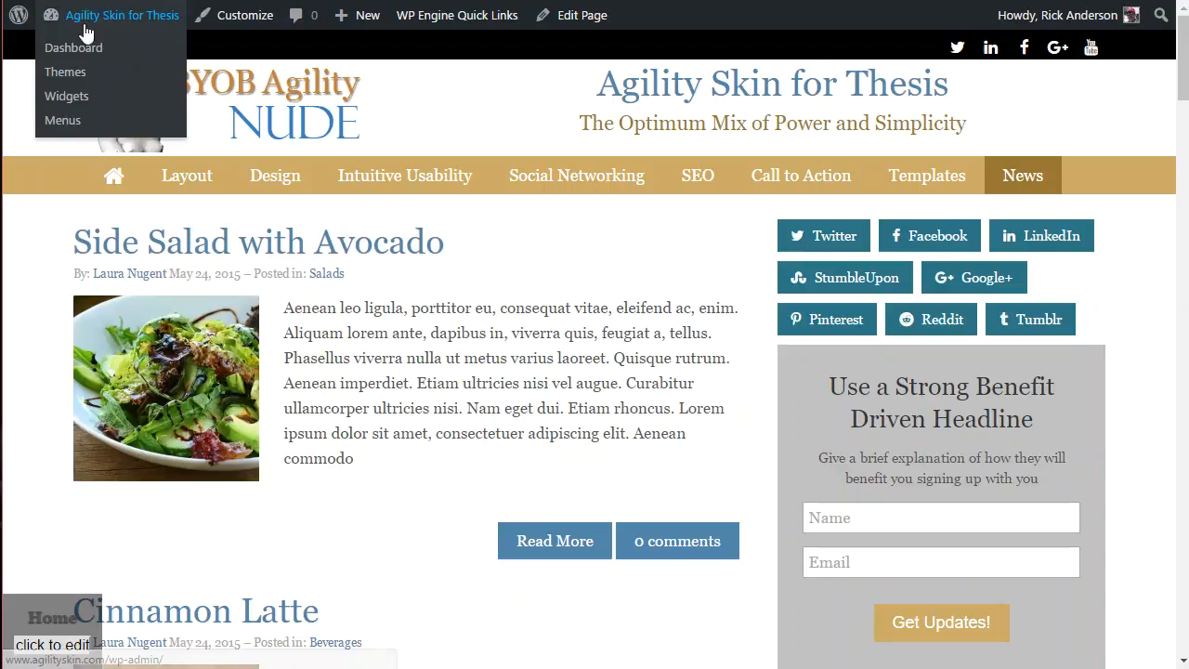
{"action": "left_click", "coordinate": [74, 48]}
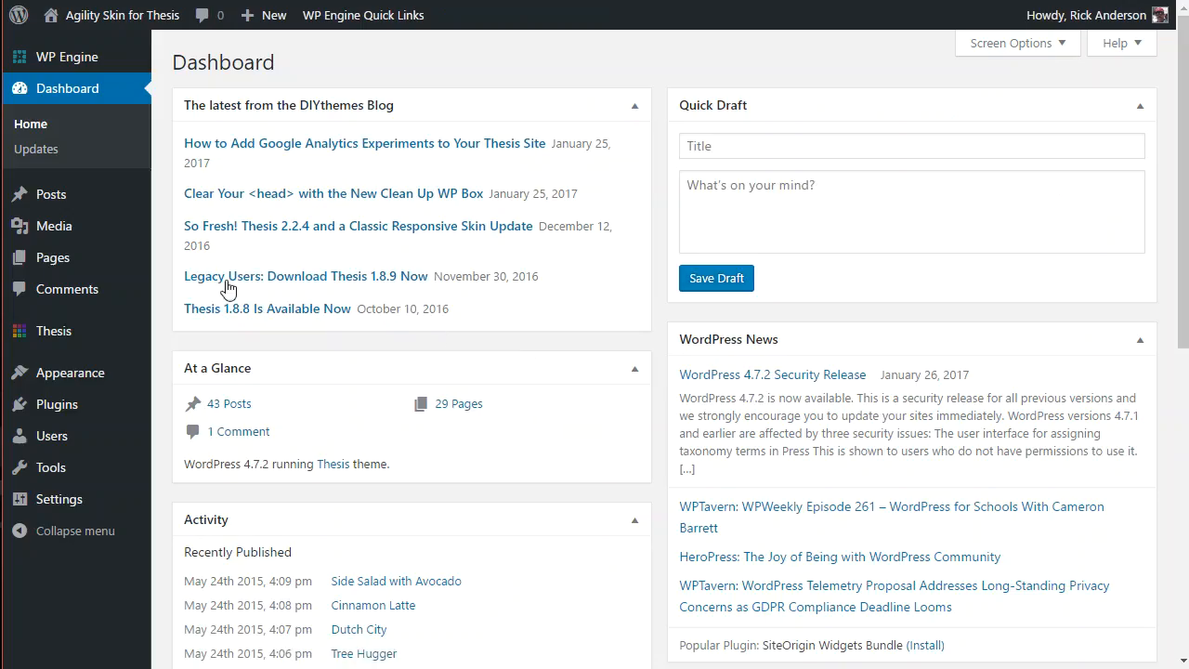
{"action": "left_click", "coordinate": [53, 331]}
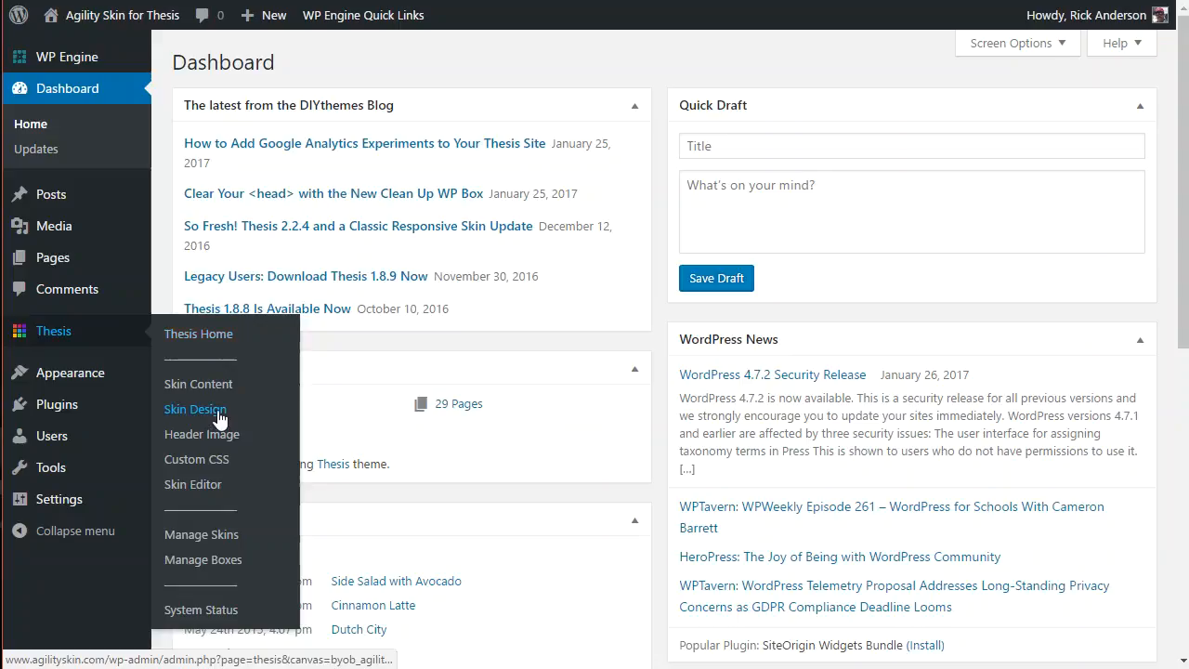
{"action": "left_click", "coordinate": [195, 409]}
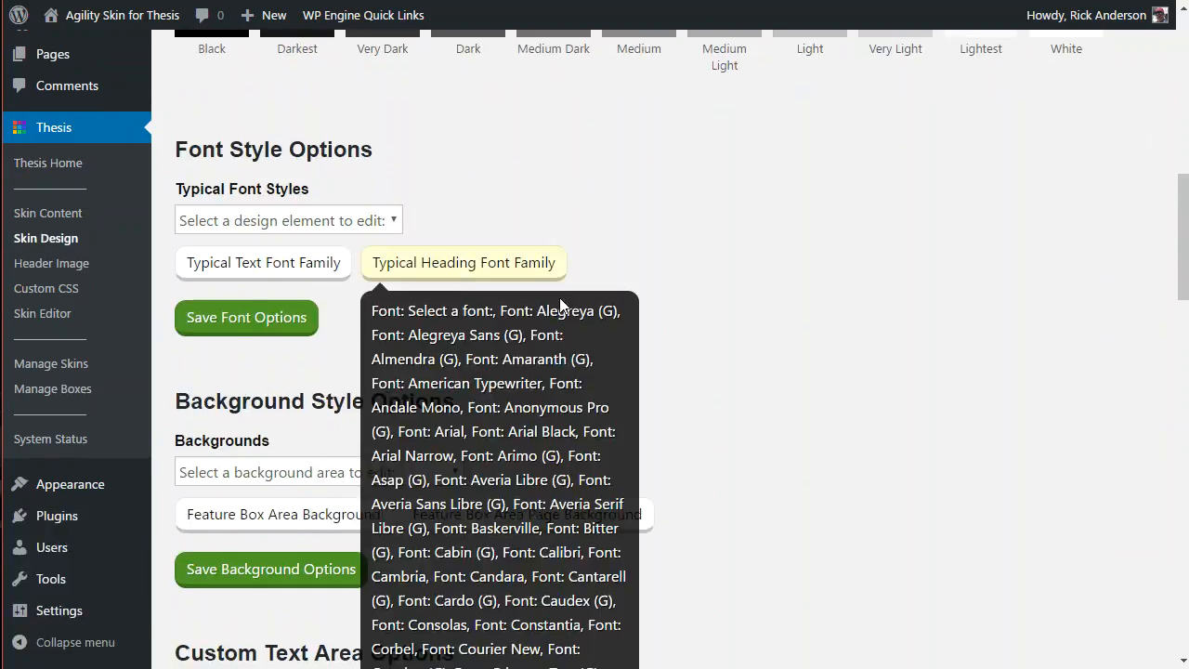
{"action": "left_click", "coordinate": [286, 220]}
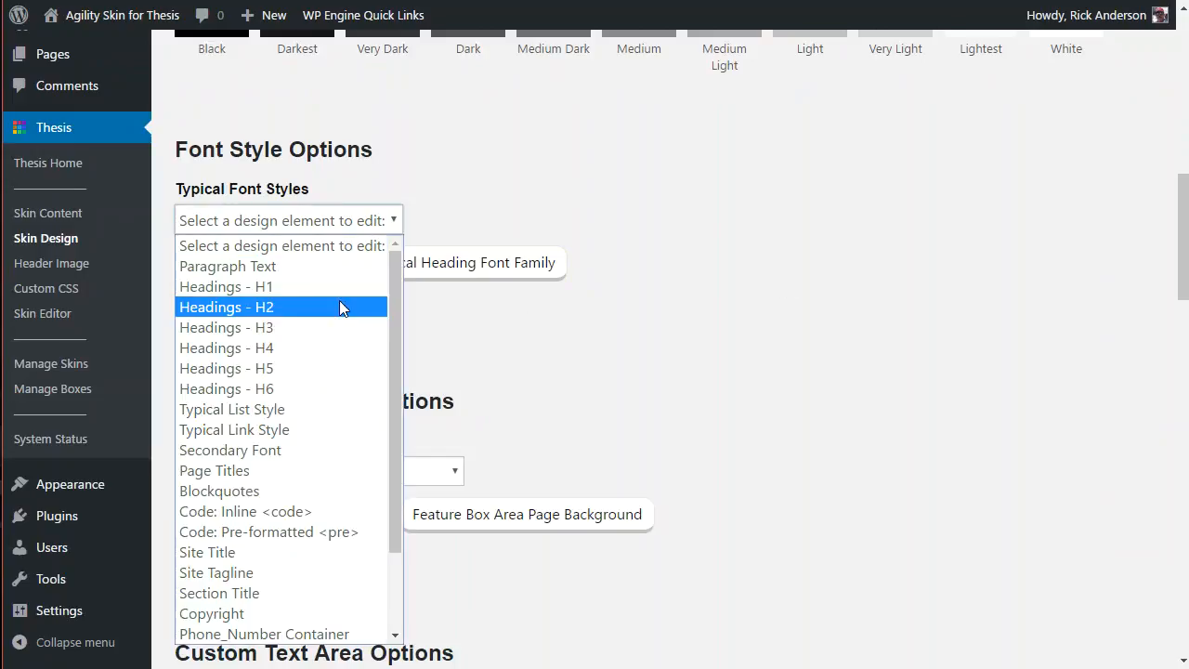
{"action": "scroll", "scroll_direction": "down", "scroll_amount": 3}
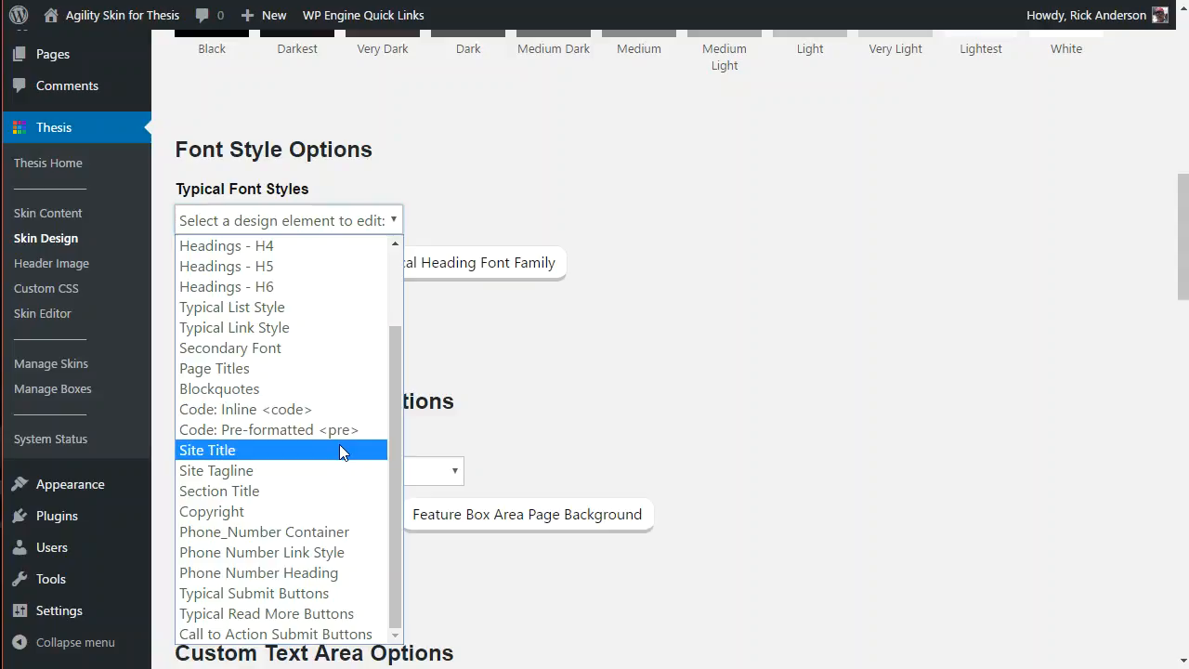
{"action": "mouse_move", "coordinate": [337, 593]}
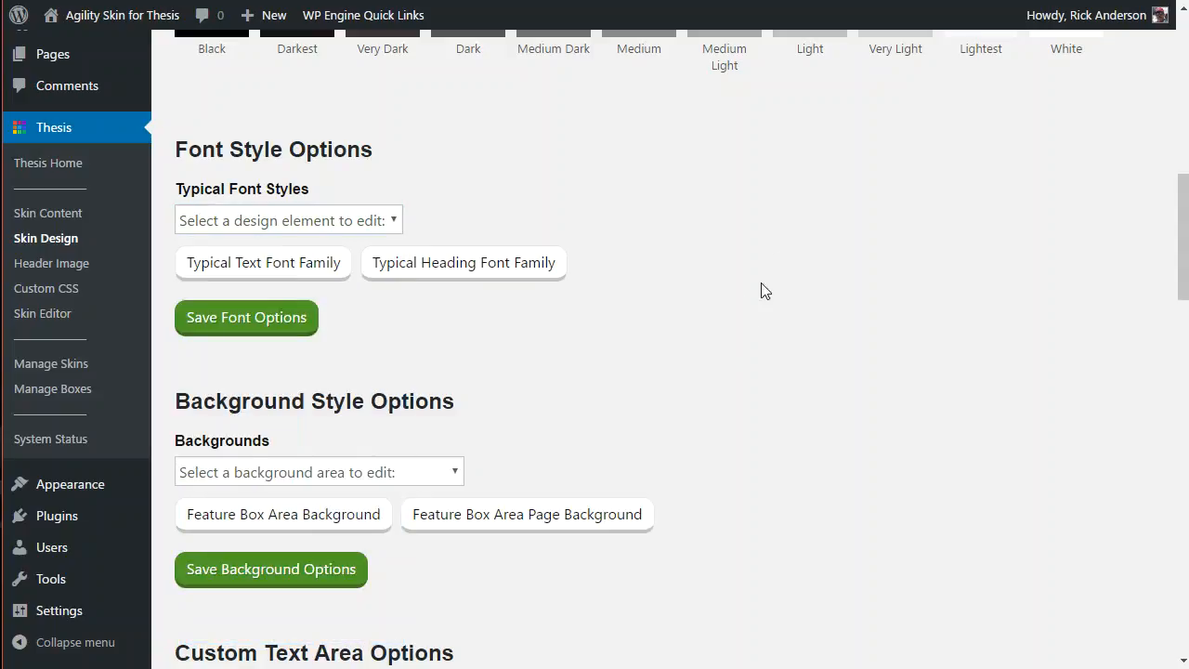
{"action": "scroll", "scroll_direction": "down", "scroll_amount": 3}
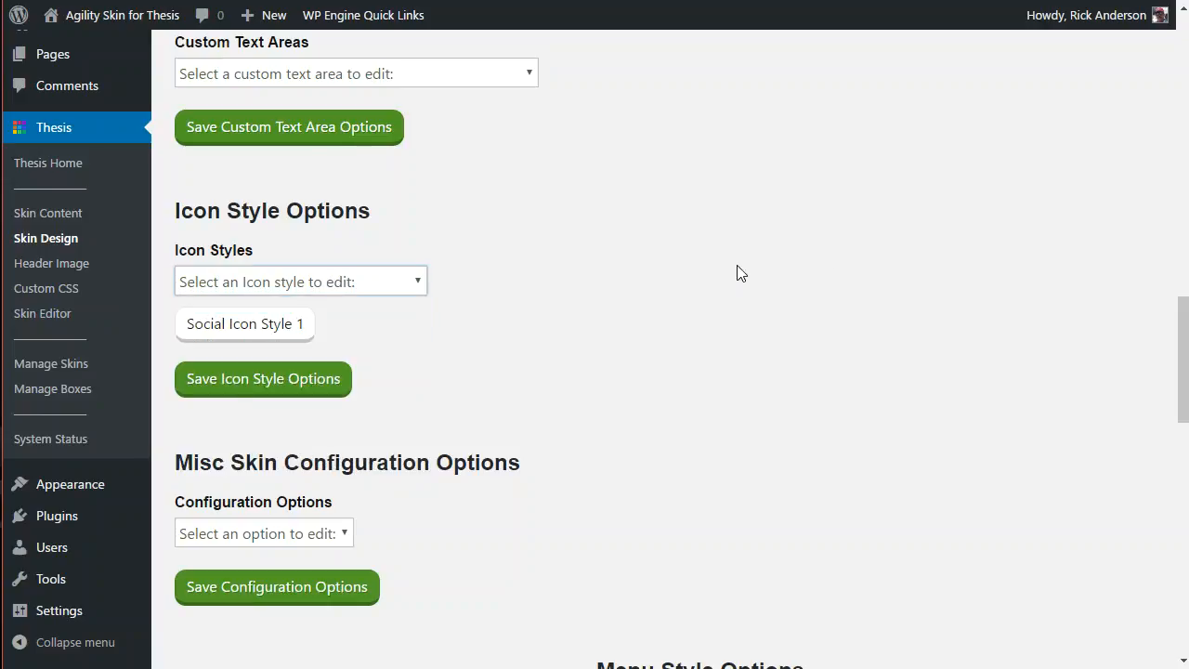
{"action": "scroll", "scroll_direction": "down", "scroll_amount": 3}
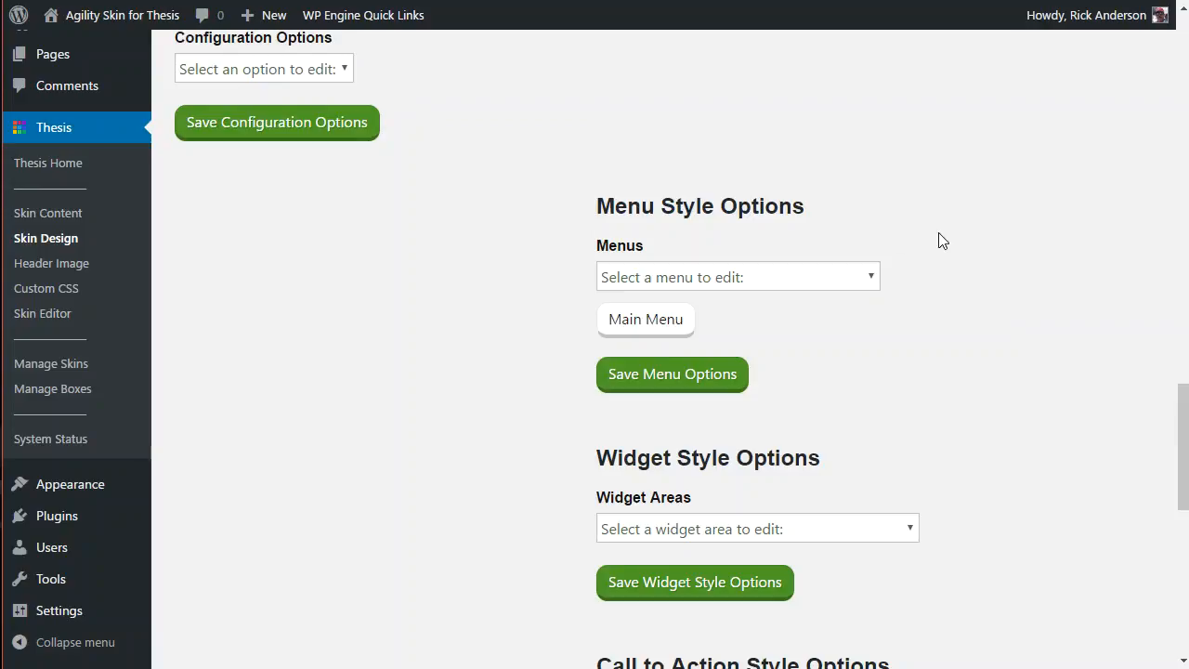
{"action": "scroll", "scroll_direction": "down", "scroll_amount": 3}
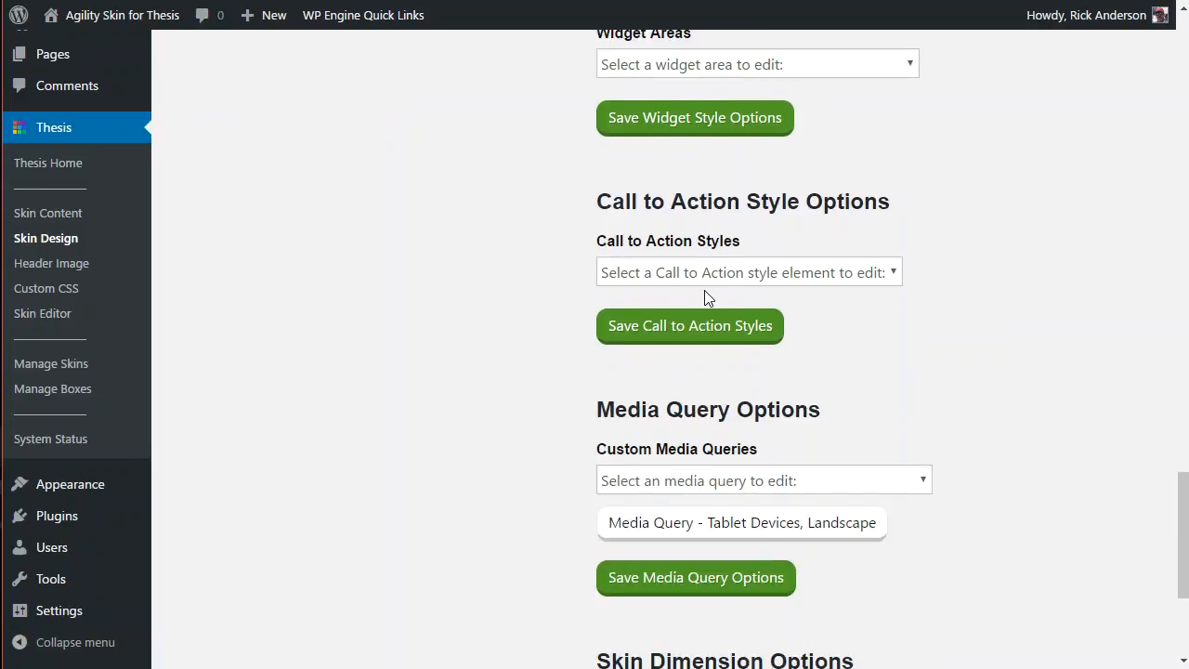
{"action": "left_click", "coordinate": [748, 273]}
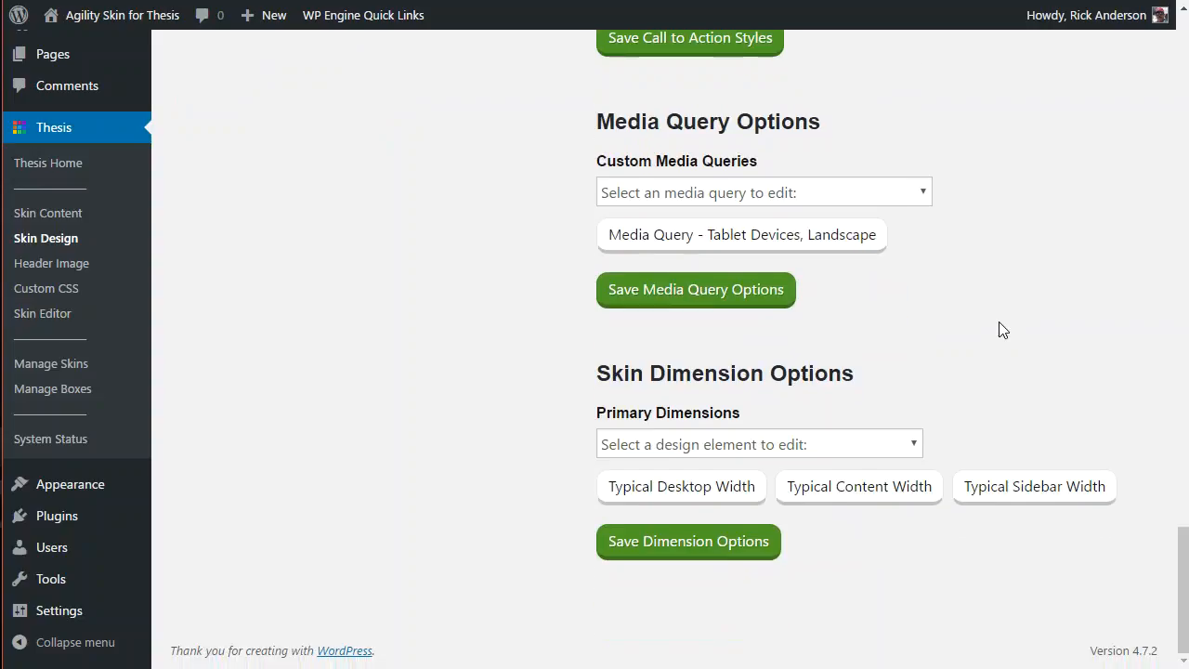
{"action": "scroll", "scroll_direction": "up", "scroll_amount": 3}
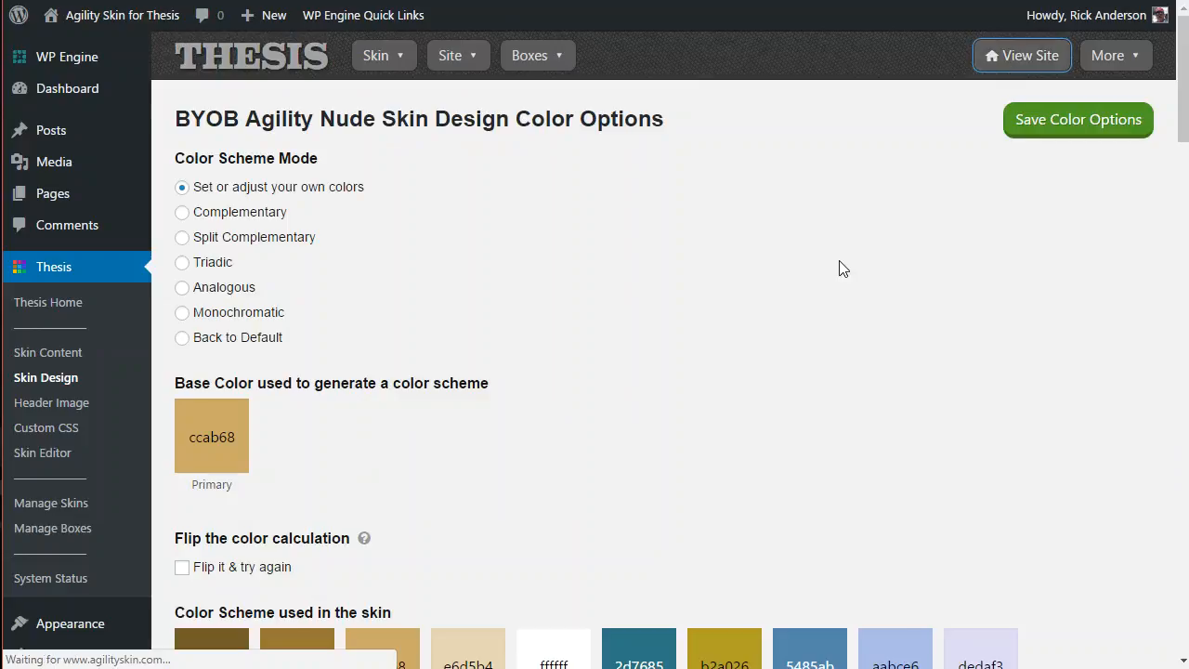
{"action": "left_click", "coordinate": [1022, 55]}
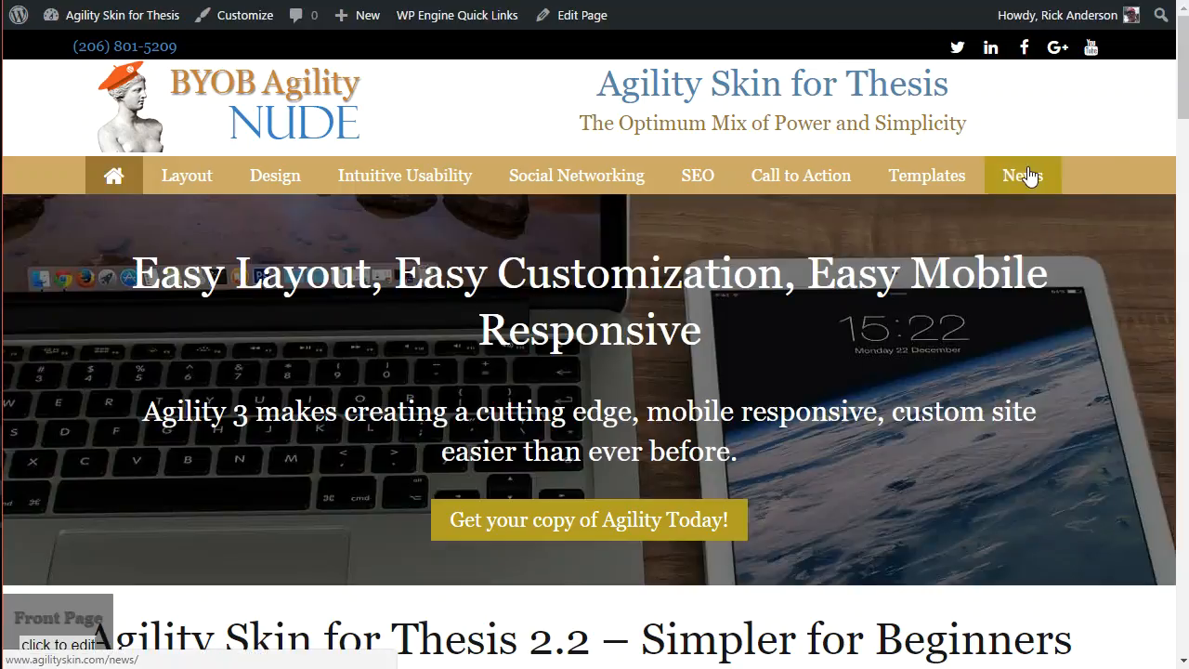
- Open the live News page, then return to the Home template in the Skin Editor
{"action": "left_click", "coordinate": [1022, 175]}
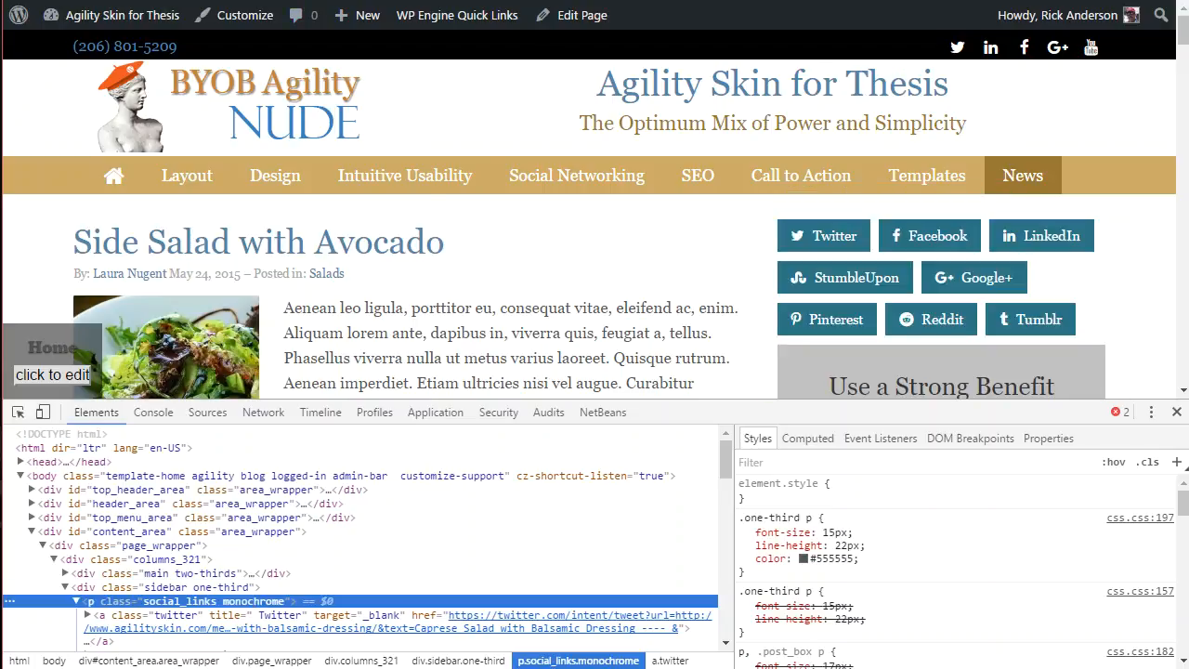
{"action": "left_click", "coordinate": [163, 615]}
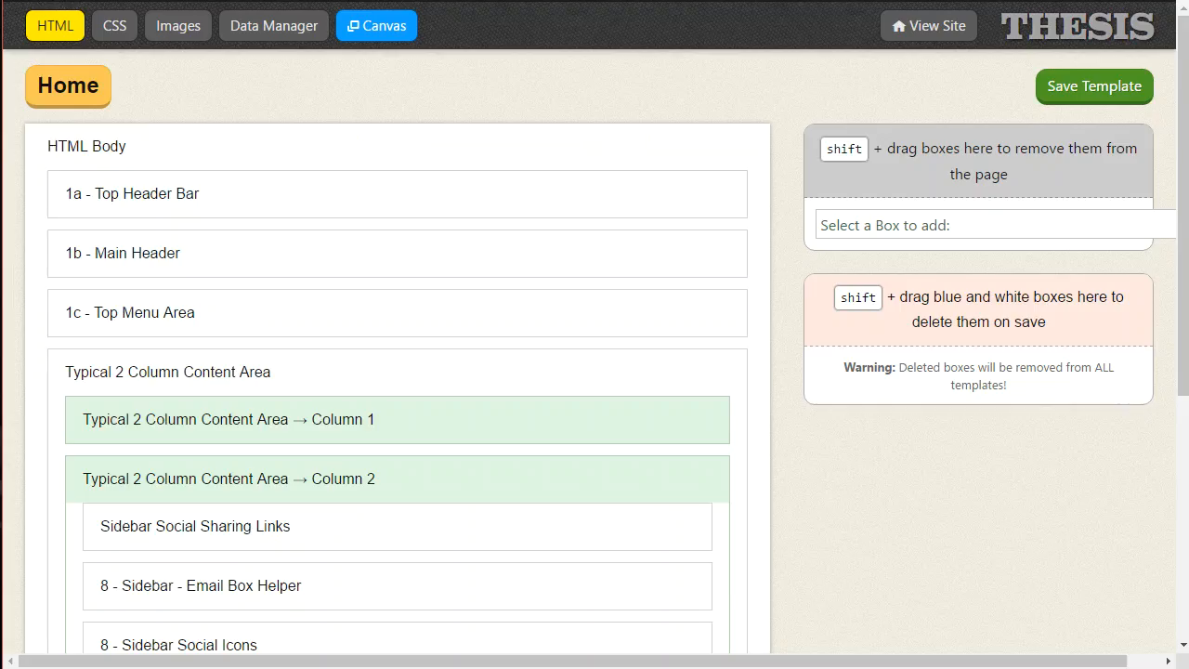
{"action": "mouse_move", "coordinate": [797, 57]}
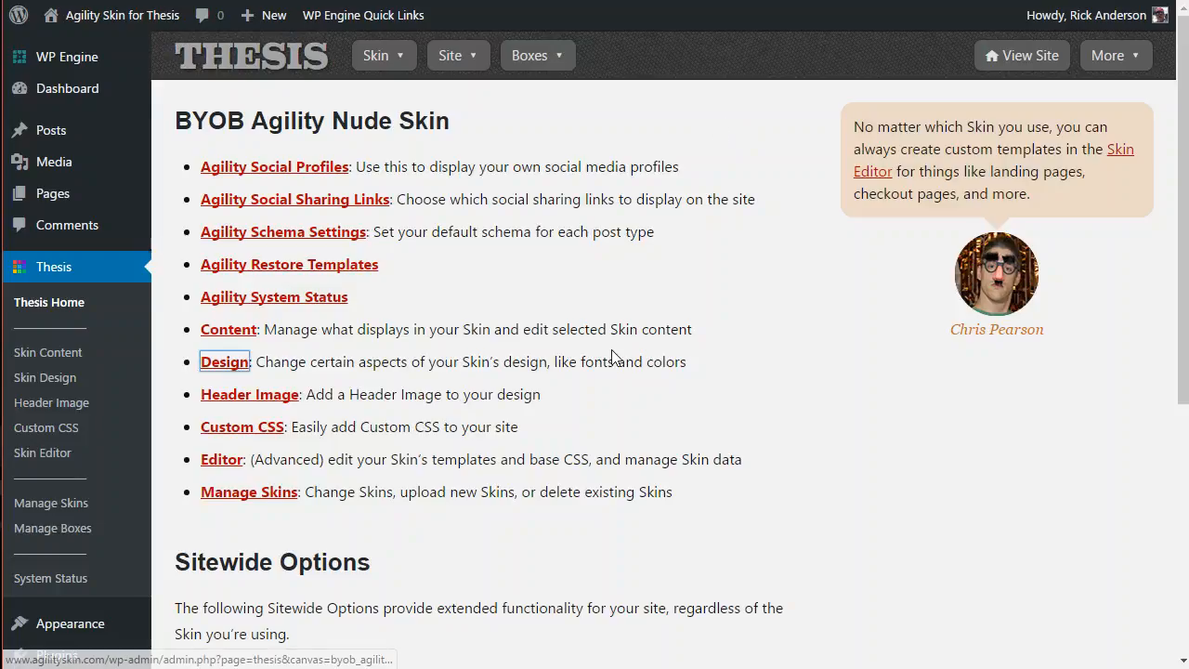
- Open Skin Design, scroll to Font Style Options, and expand the Typical Font Styles list
{"action": "left_click", "coordinate": [224, 362]}
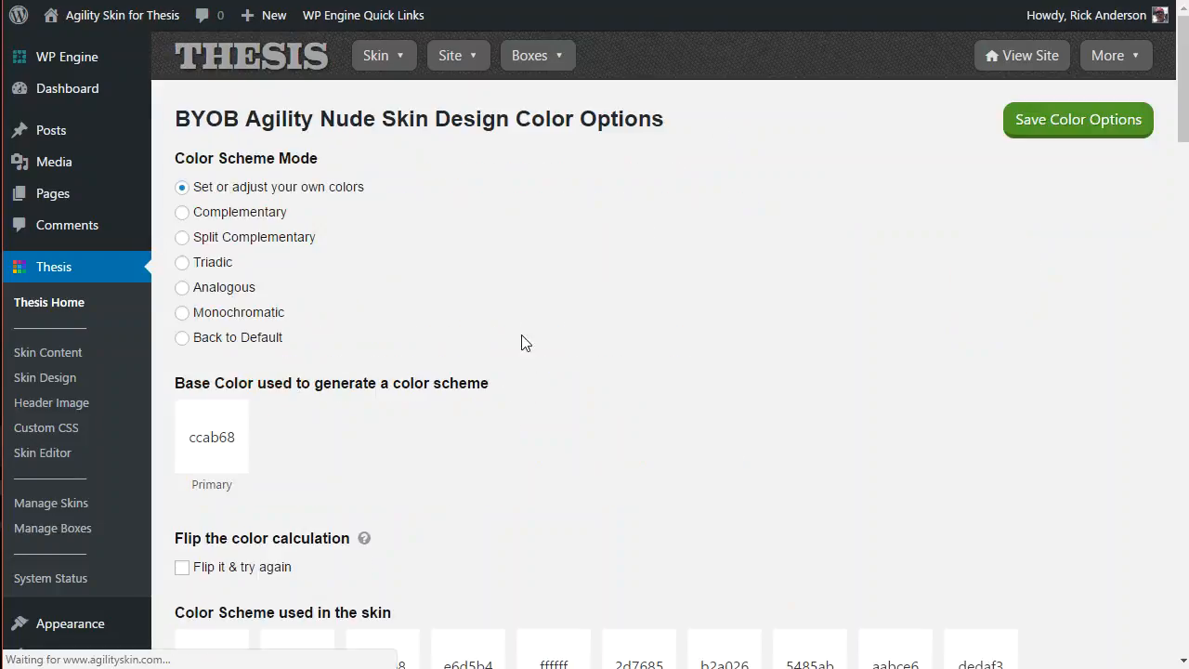
{"action": "scroll", "scroll_direction": "down", "scroll_amount": 3}
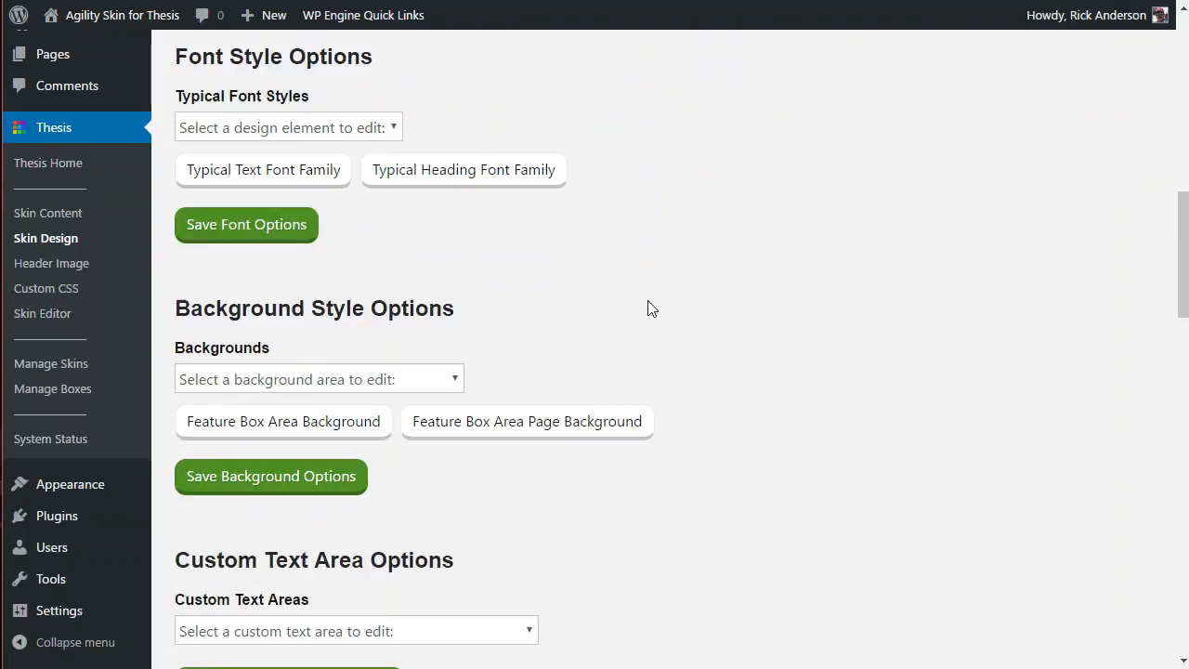
{"action": "left_click", "coordinate": [287, 127]}
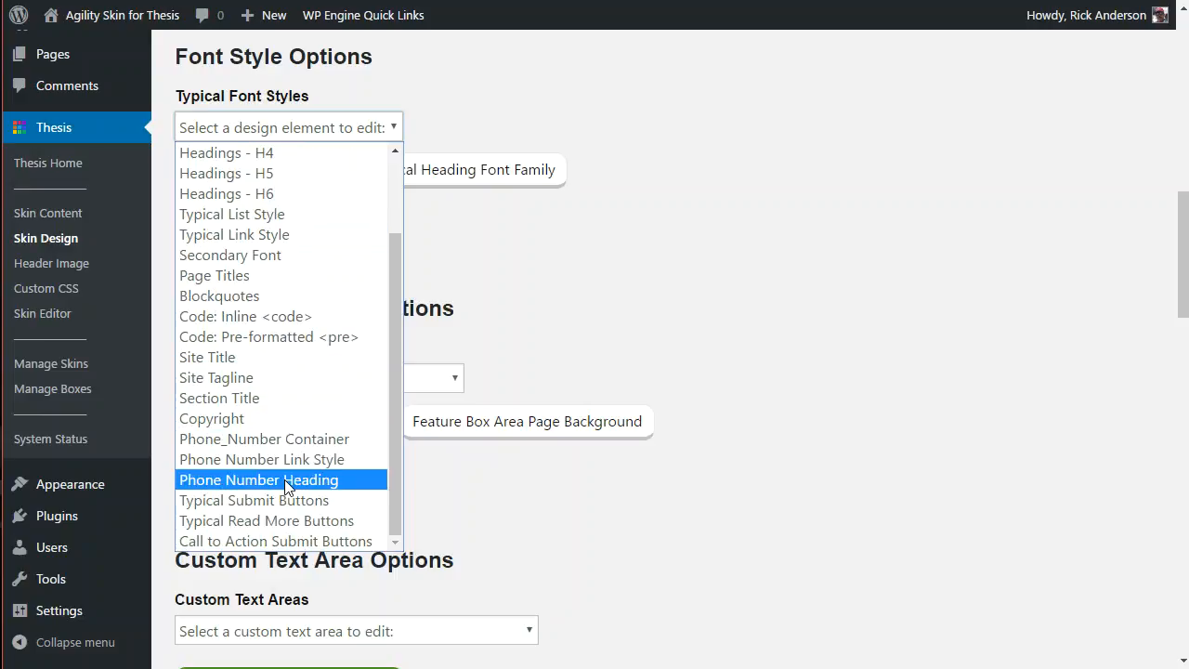
{"action": "mouse_move", "coordinate": [306, 459]}
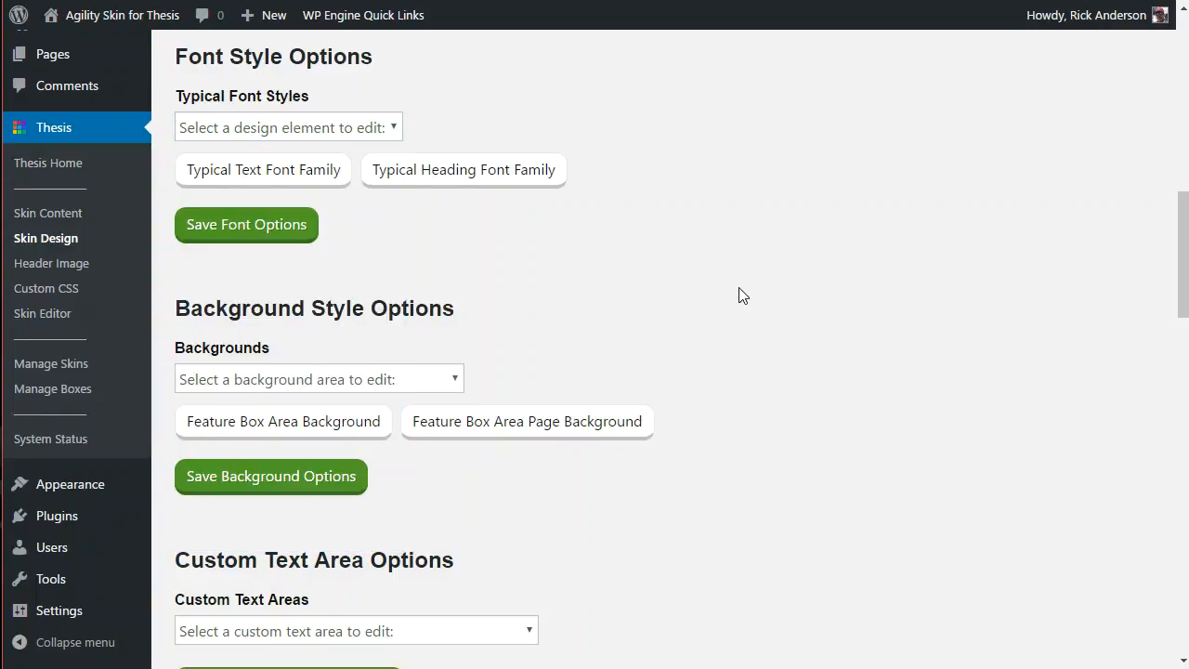
{"action": "scroll", "scroll_direction": "down", "scroll_amount": 3}
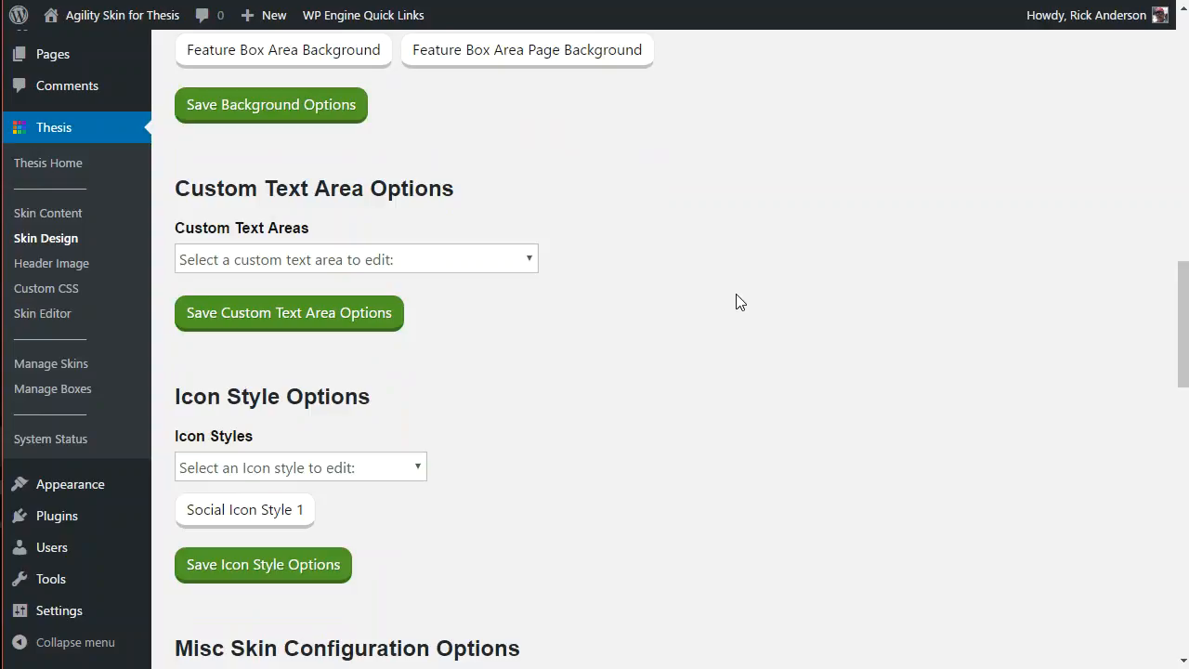
{"action": "left_click", "coordinate": [356, 258]}
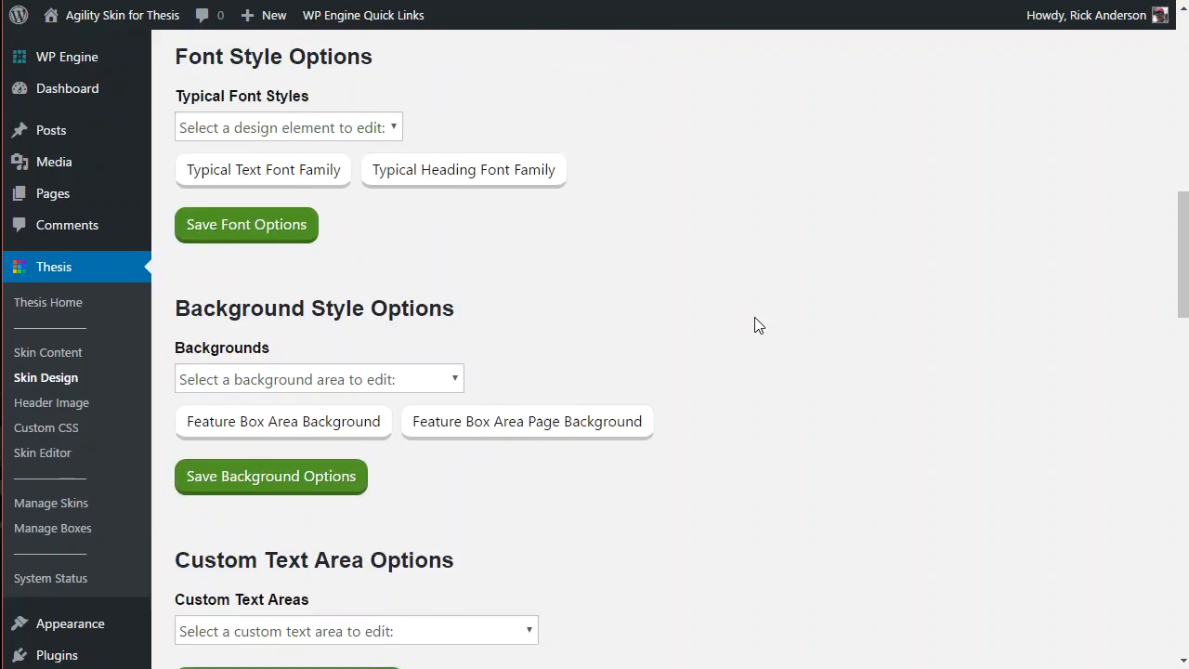
{"action": "scroll", "scroll_direction": "down", "scroll_amount": 3}
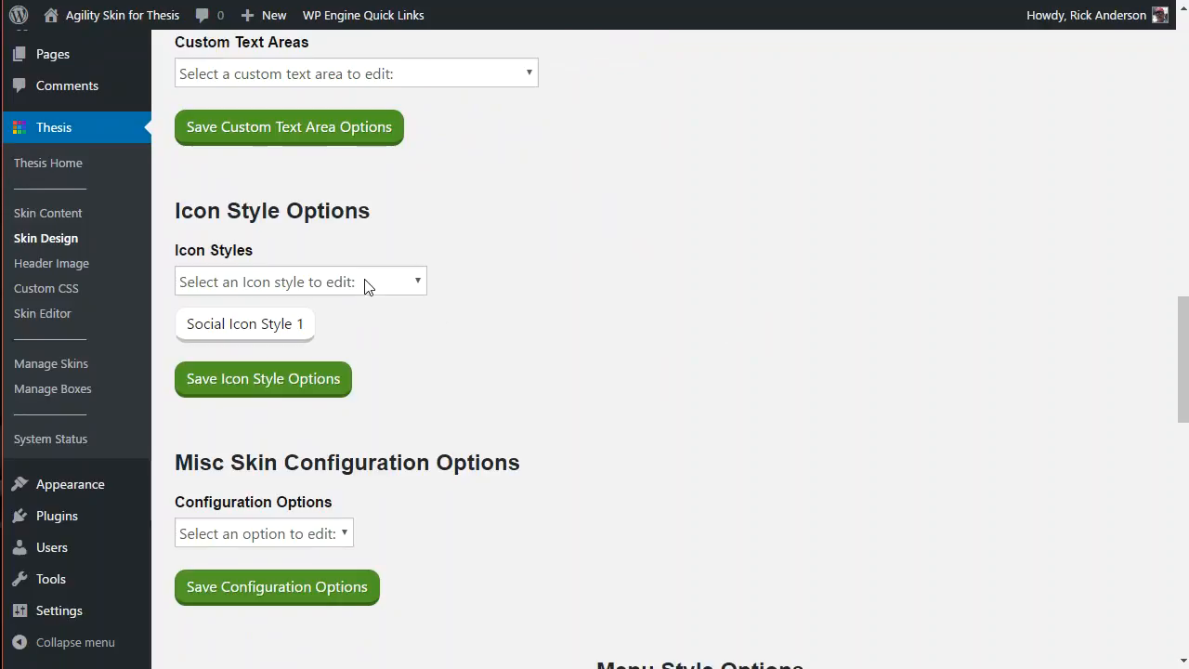
{"action": "left_click", "coordinate": [299, 282]}
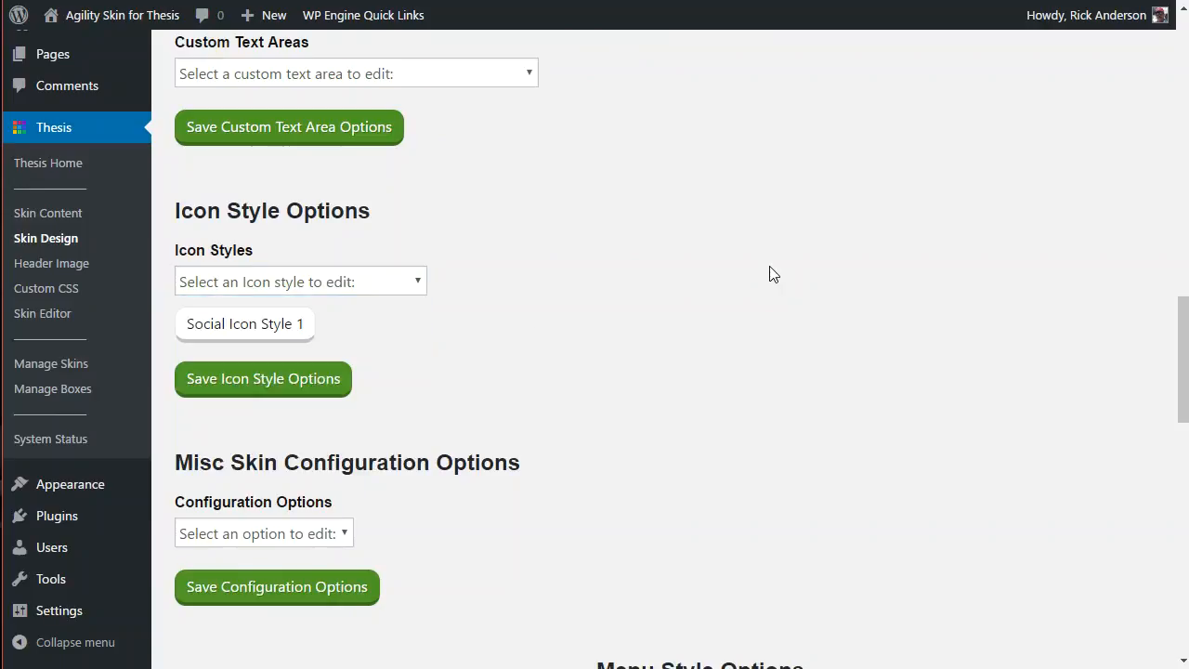
{"action": "scroll", "scroll_direction": "down", "scroll_amount": 3}
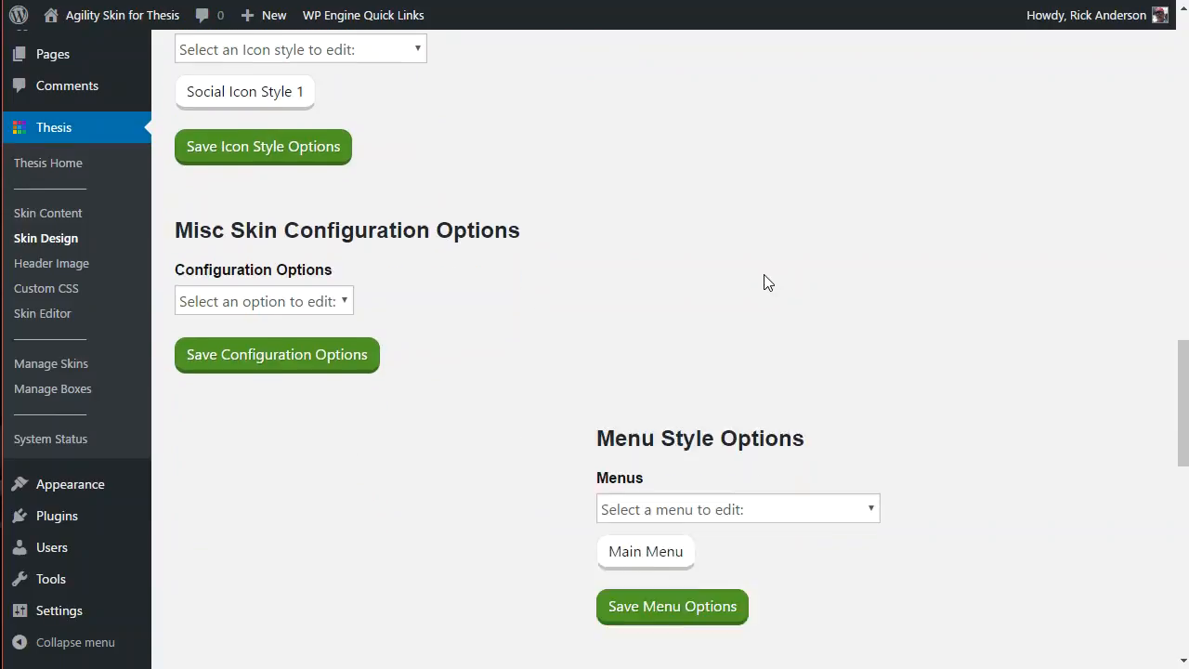
{"action": "scroll", "scroll_direction": "down", "scroll_amount": 3}
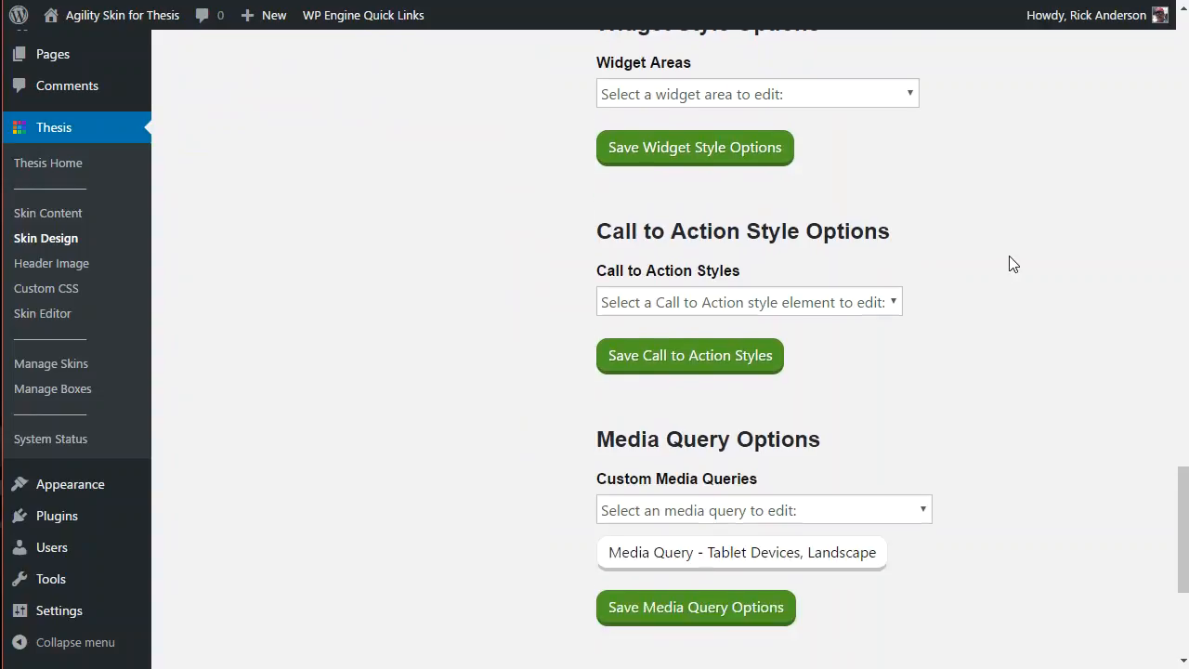
{"action": "scroll", "scroll_direction": "down", "scroll_amount": 3}
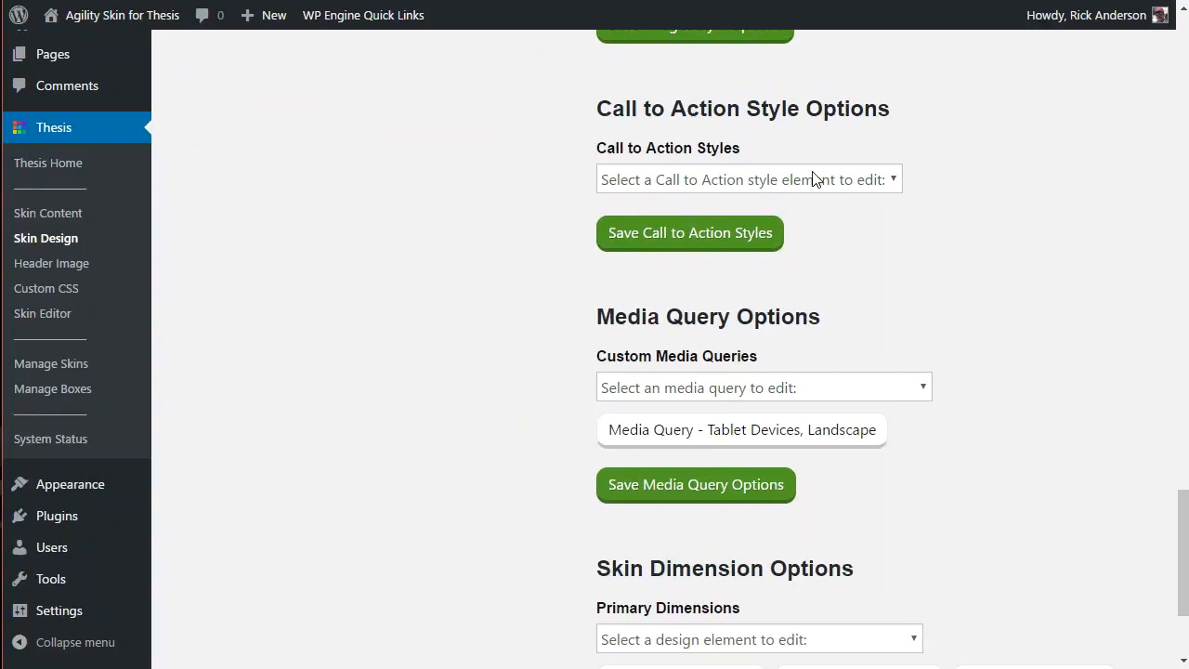
{"action": "left_click", "coordinate": [748, 178]}
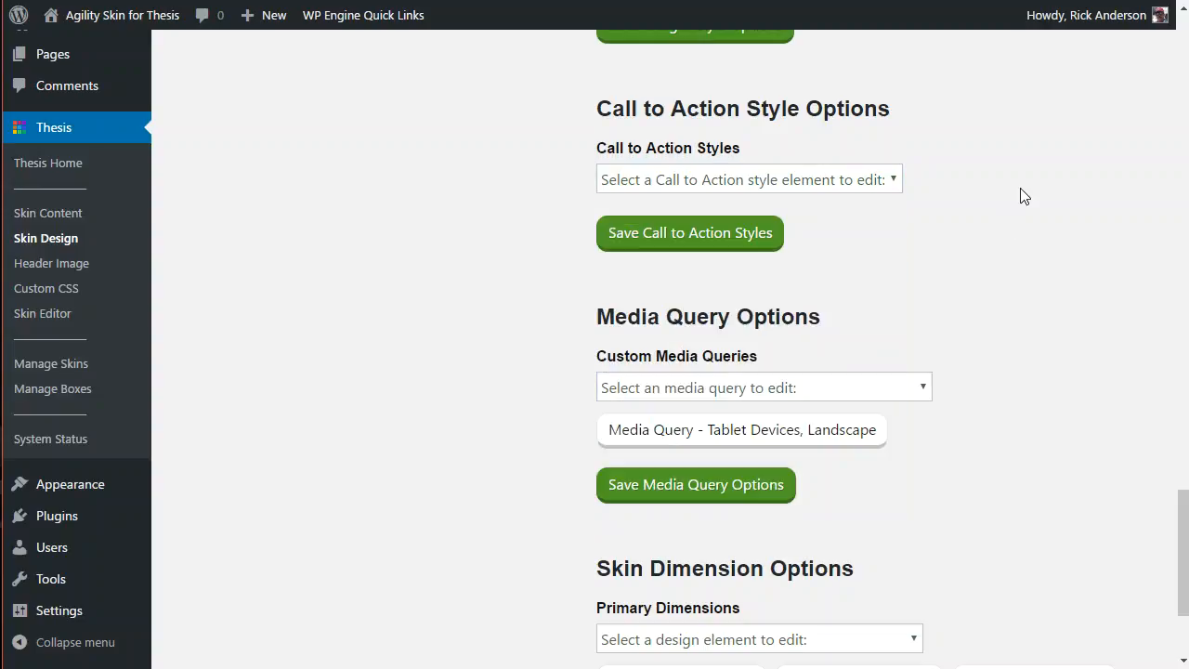
{"action": "scroll", "scroll_direction": "up", "scroll_amount": 3}
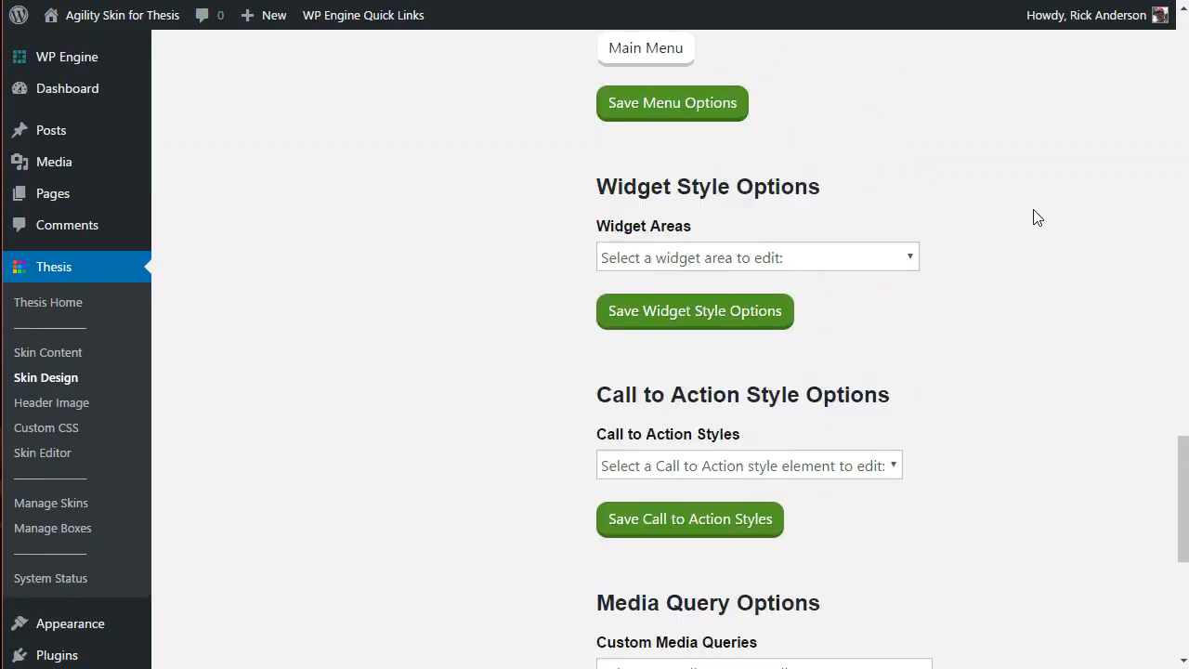
{"action": "scroll", "scroll_direction": "down", "scroll_amount": 3}
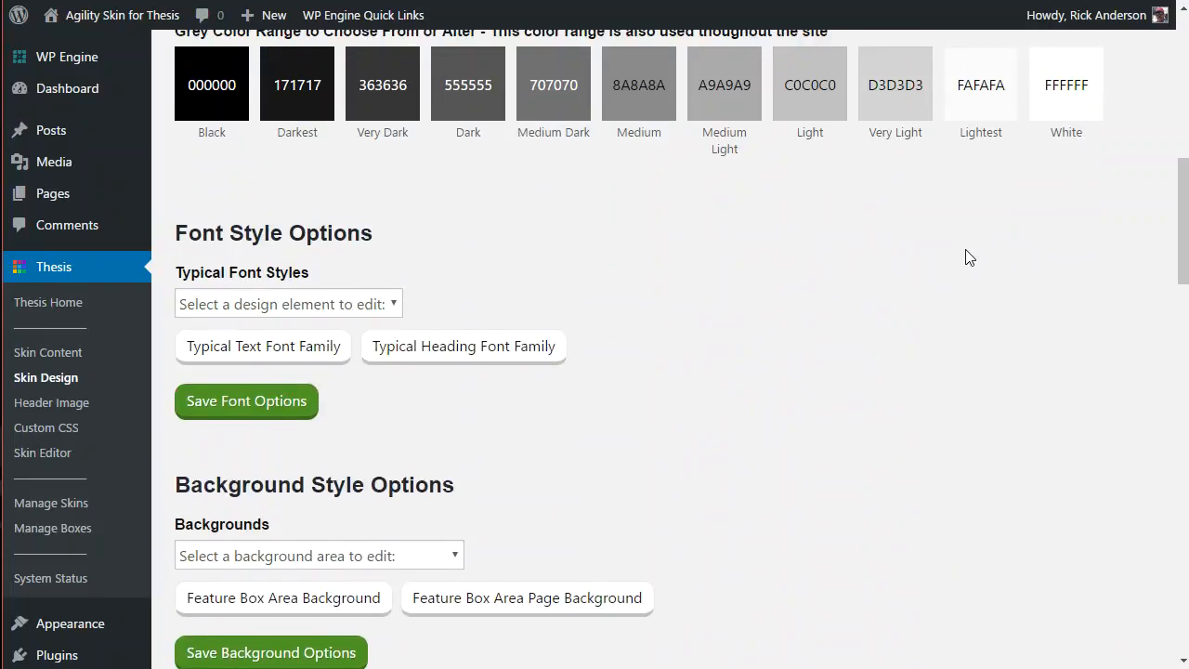
{"action": "scroll", "scroll_direction": "up", "scroll_amount": 3}
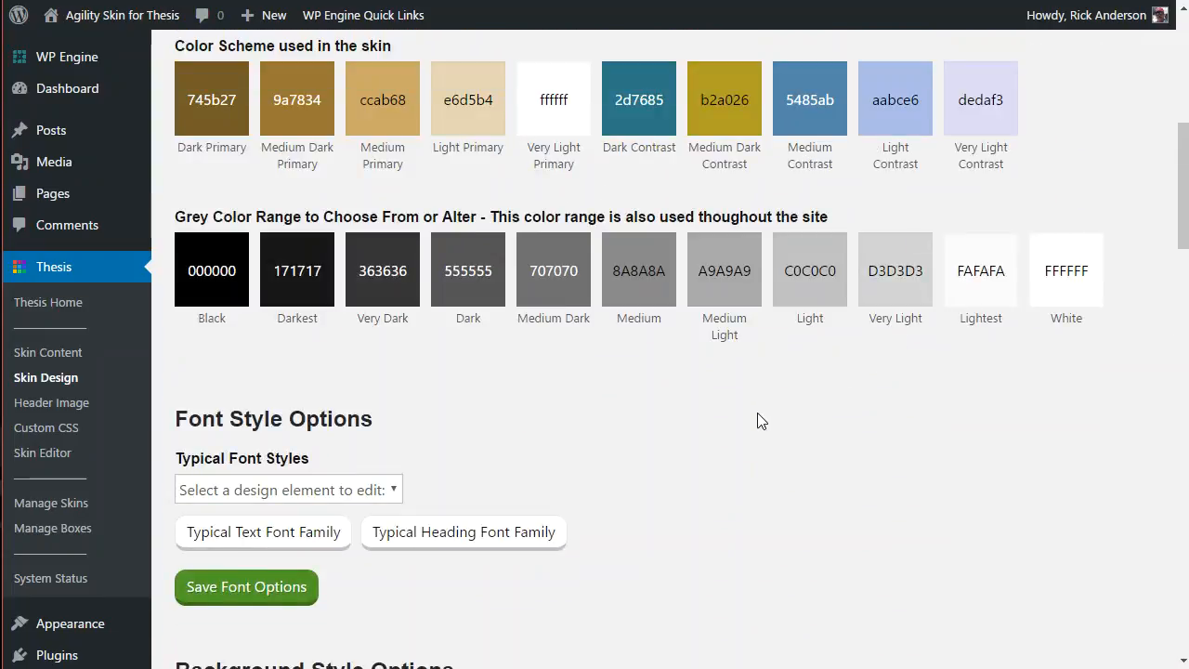
{"action": "mouse_move", "coordinate": [757, 422]}
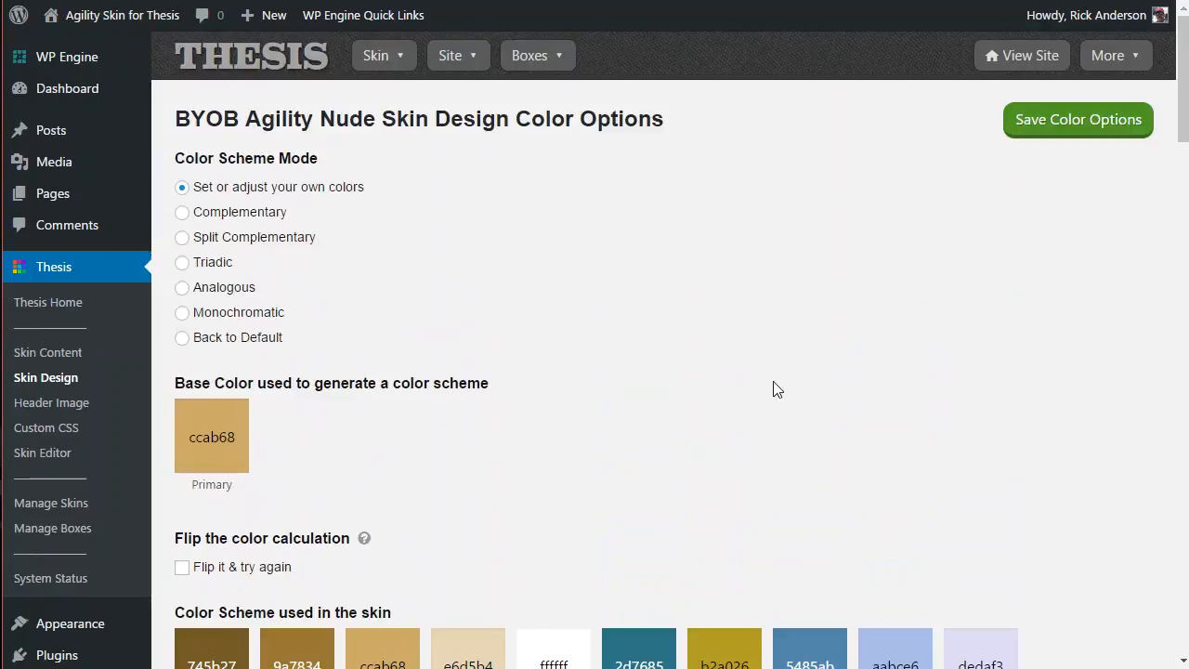
{"action": "mouse_move", "coordinate": [799, 282]}
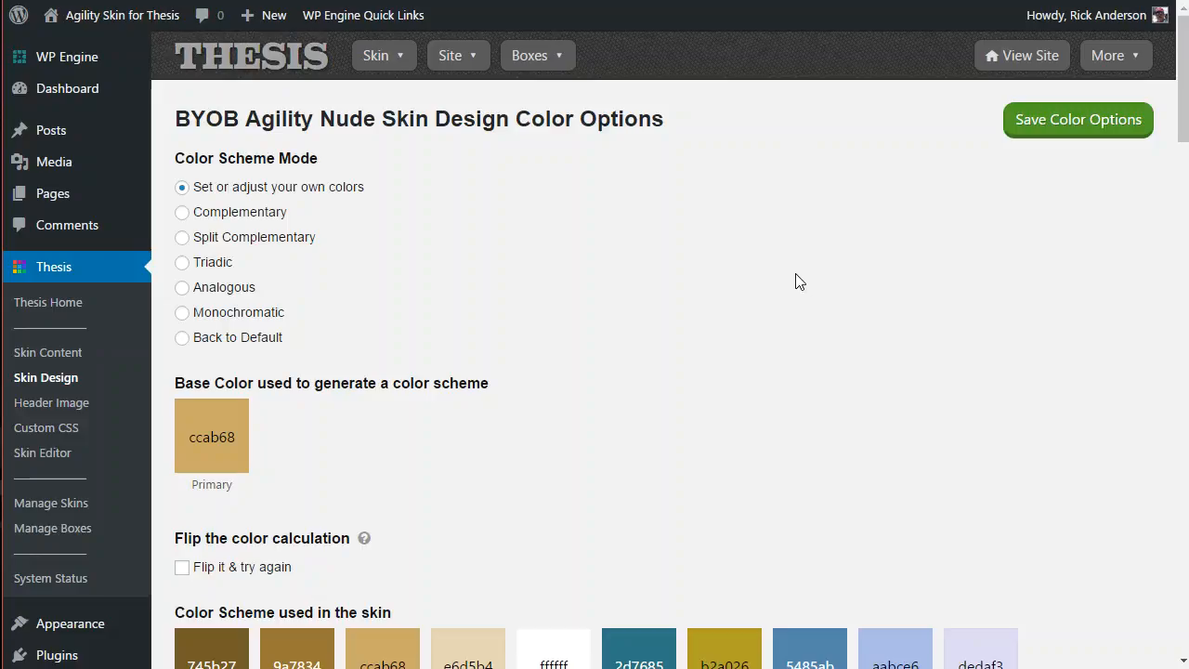
{"action": "mouse_move", "coordinate": [799, 288]}
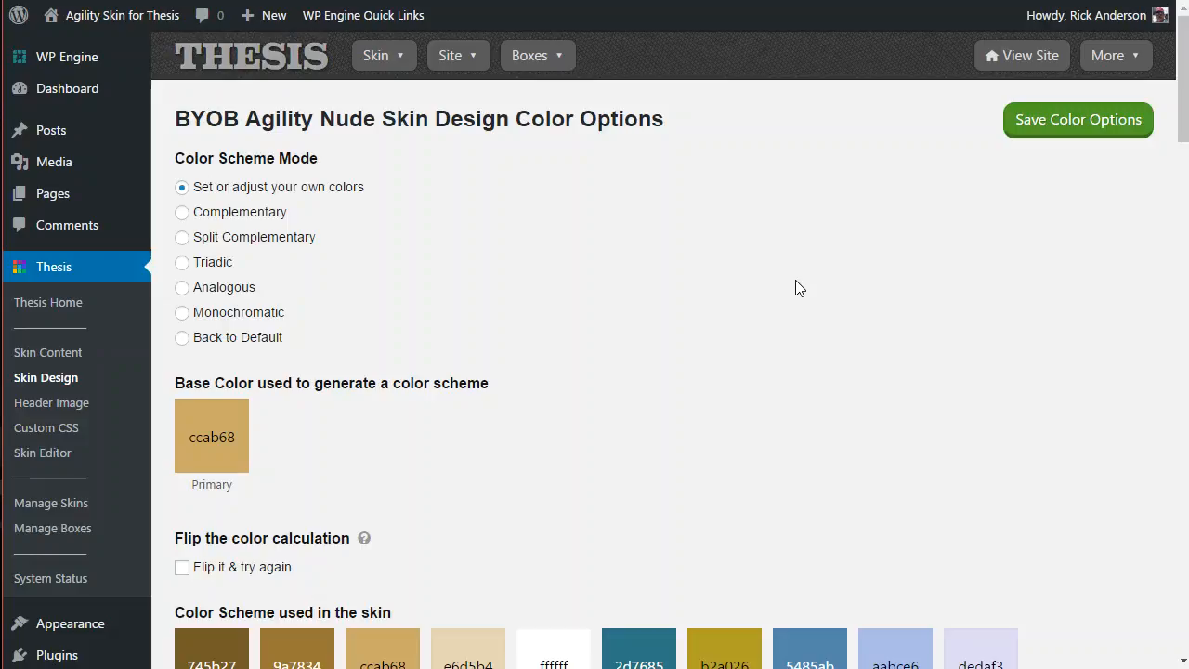
{"action": "mouse_move", "coordinate": [796, 278]}
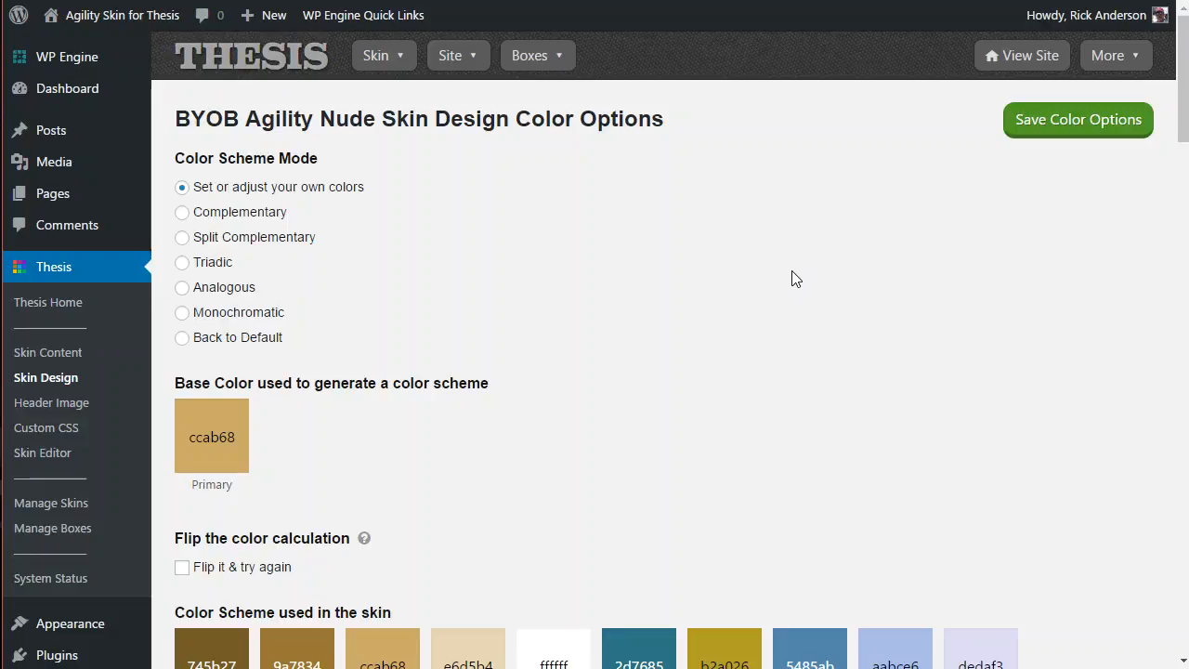
{"action": "mouse_move", "coordinate": [793, 190]}
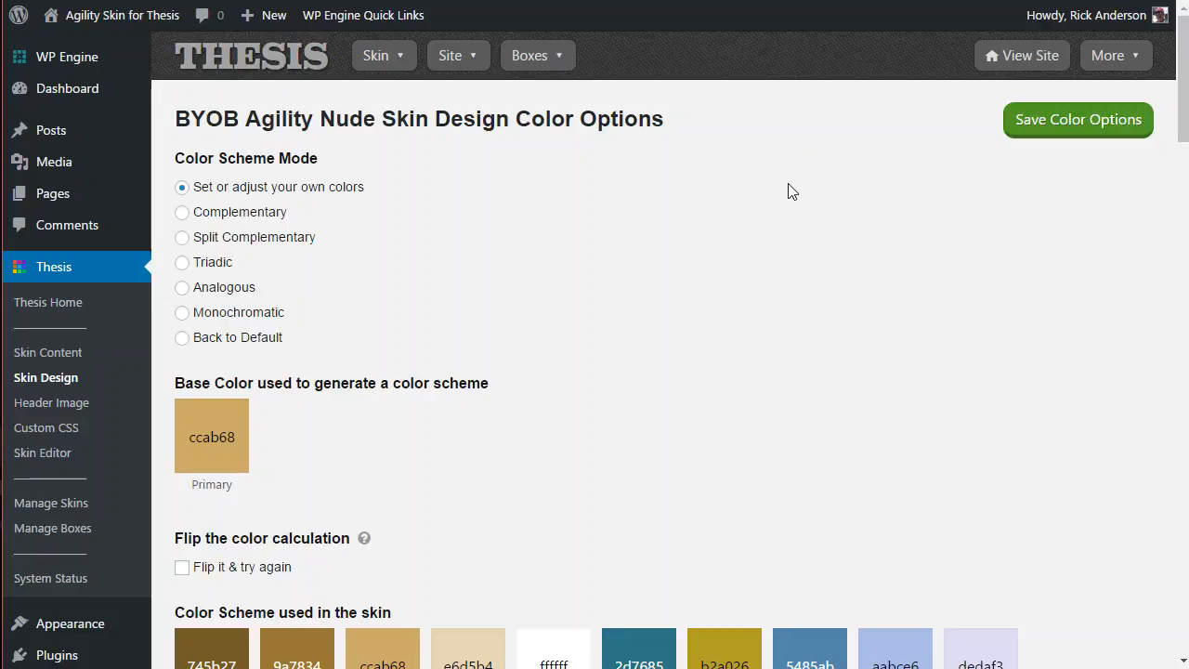